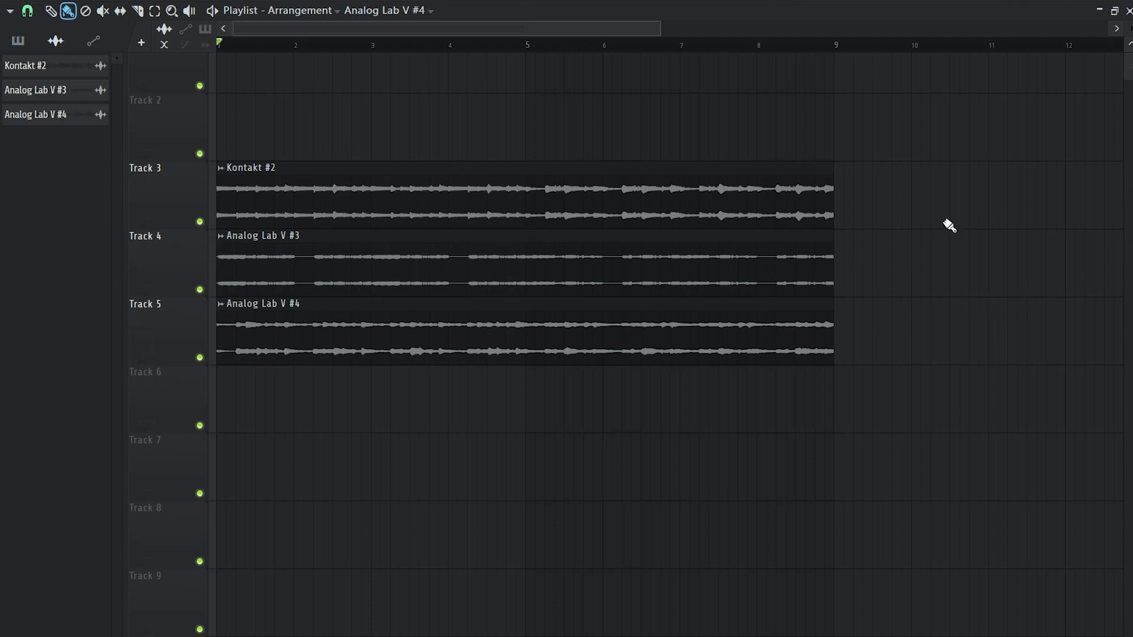
pyautogui.moveTo(838, 116)
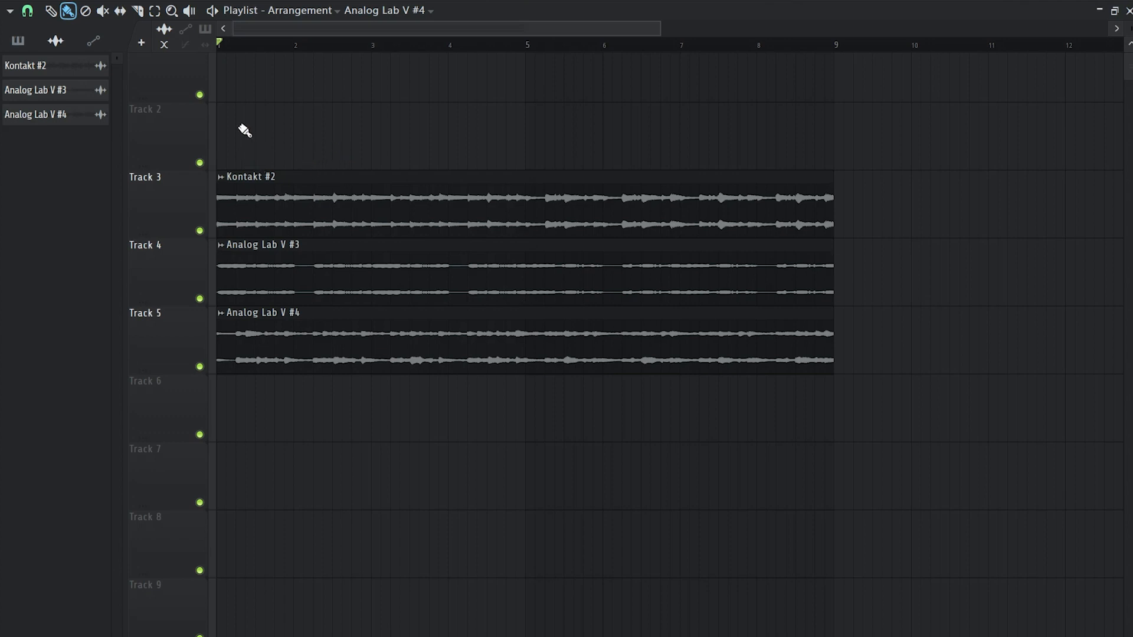
# Step: Solo the Kontakt #2, Analog Lab V #3 and #4 layers in turn, then show the Channel Rack
pyautogui.click(213, 10)
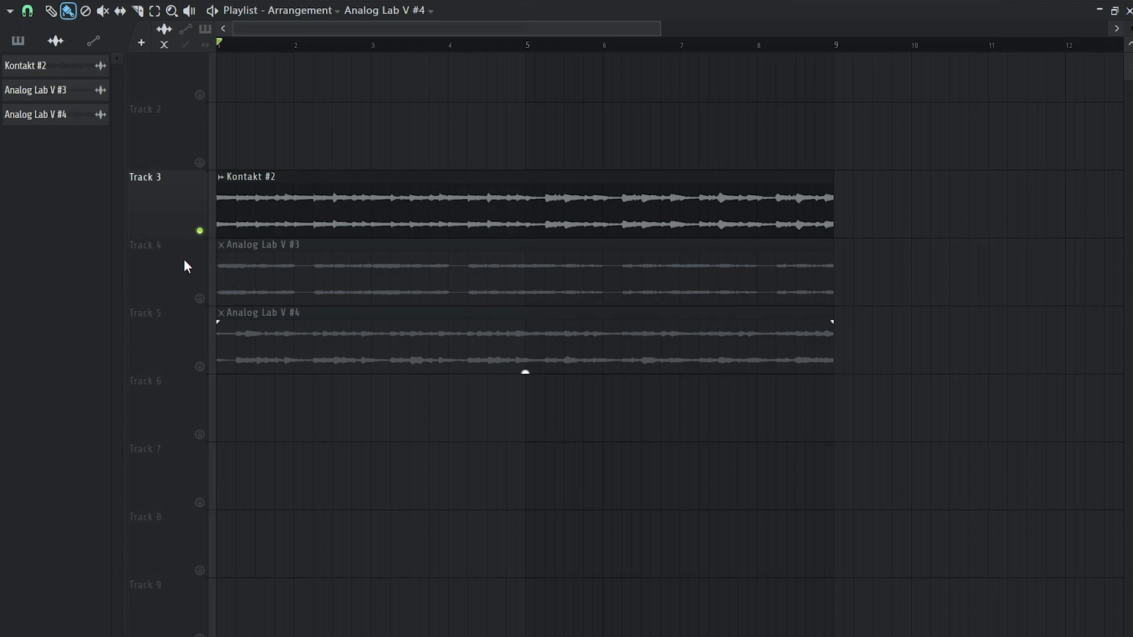
pyautogui.click(211, 10)
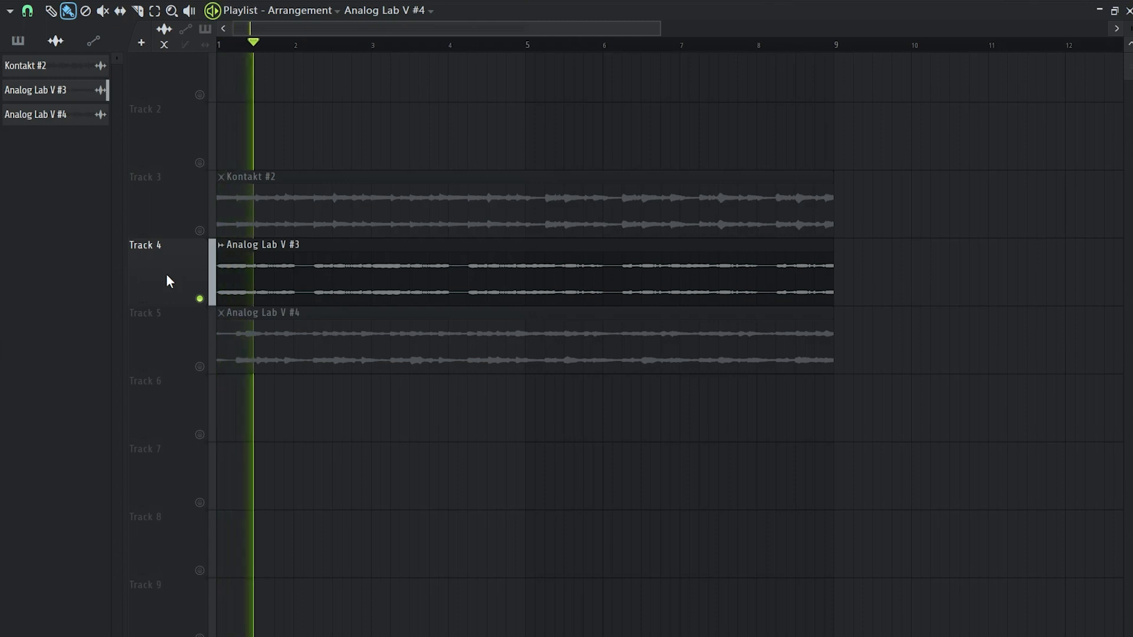
pyautogui.click(327, 45)
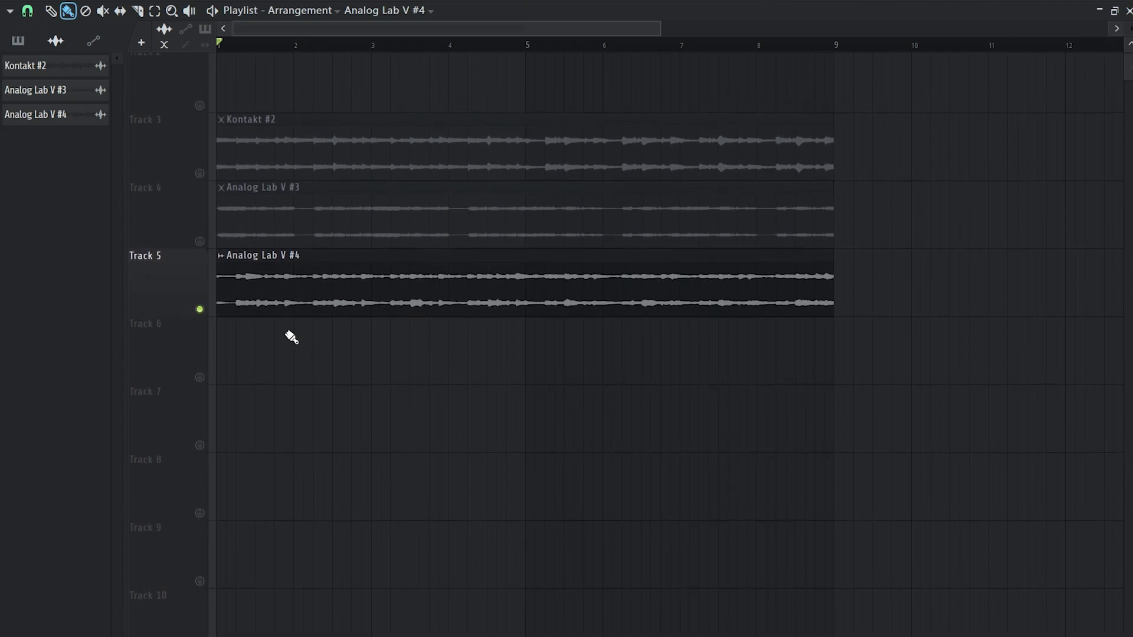
pyautogui.click(213, 10)
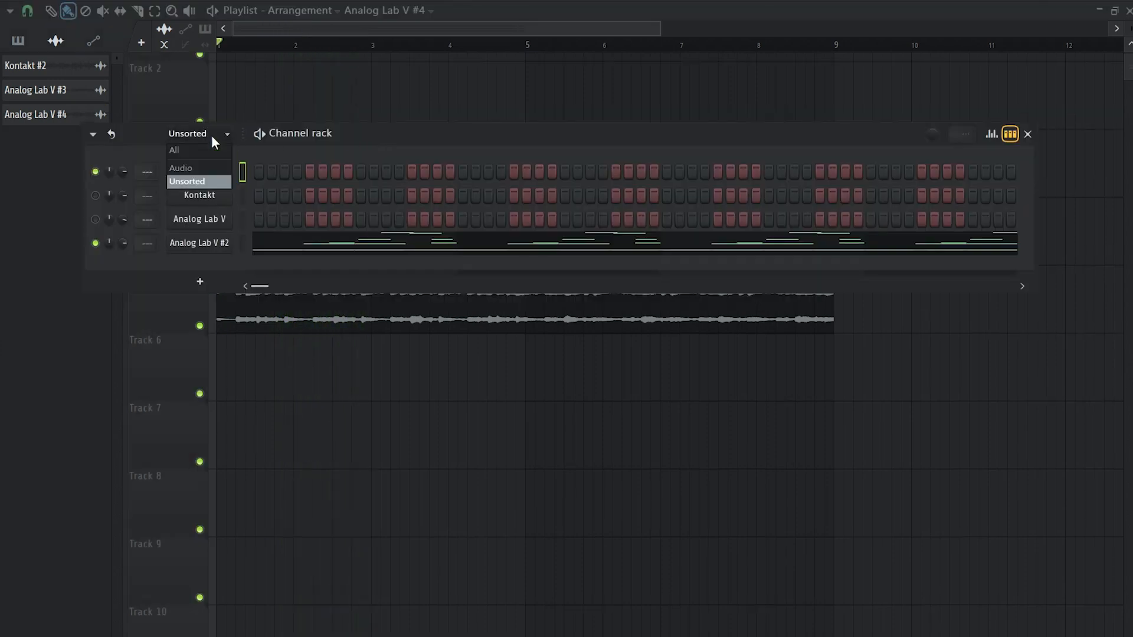
# Step: Enable Normalize on the Kontakt #2, Analog Lab V #3 and Analog Lab V #4 audio clips
pyautogui.click(181, 168)
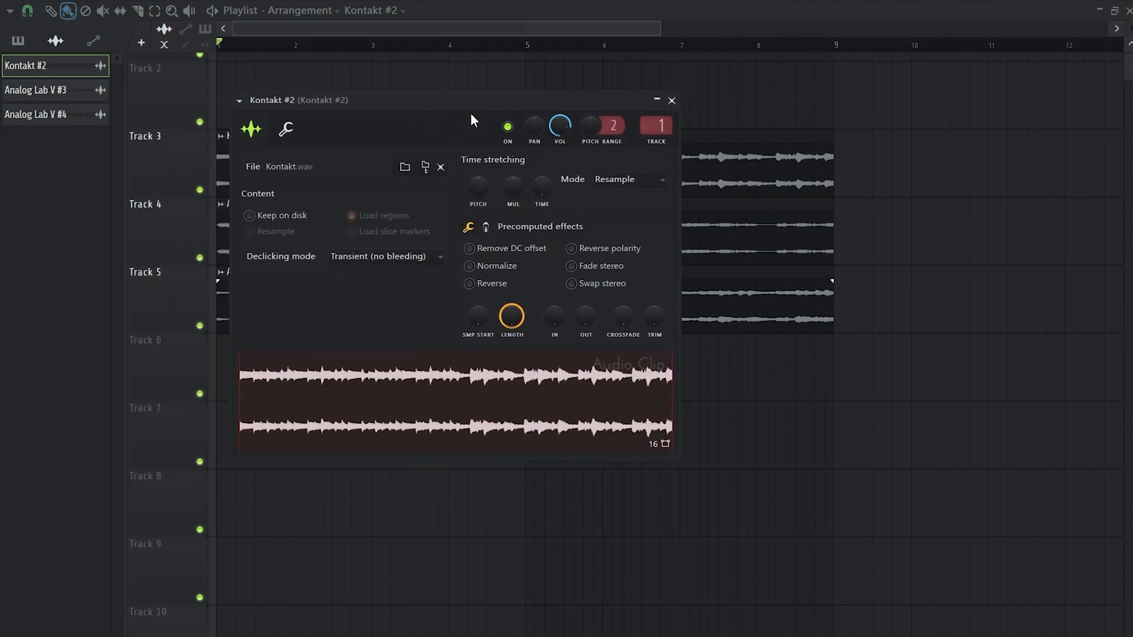
pyautogui.moveTo(506, 271)
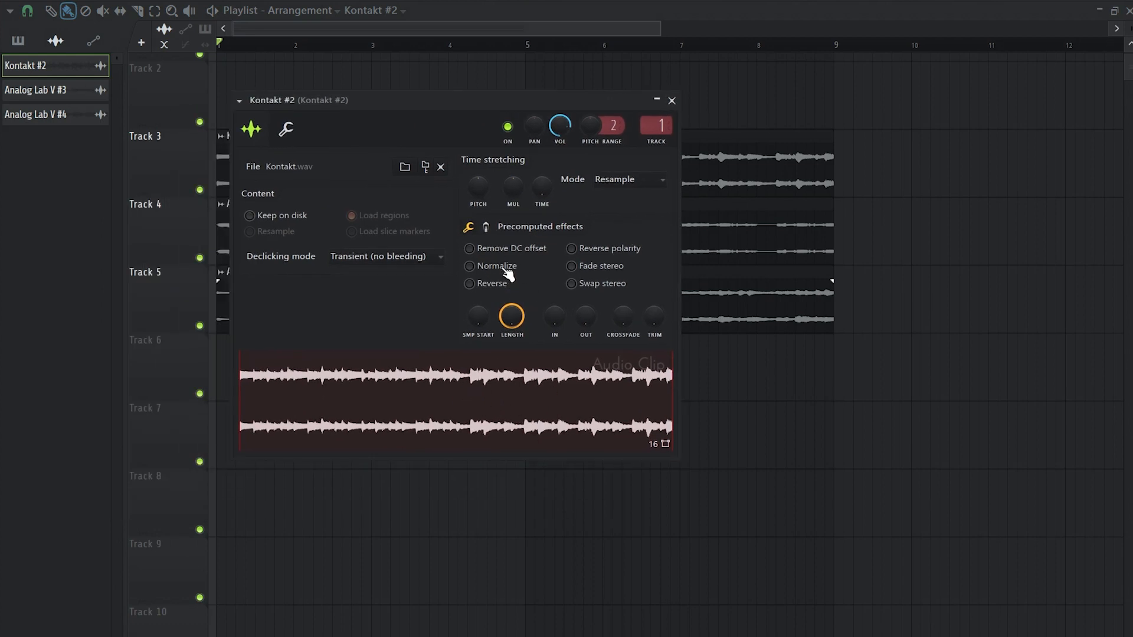
pyautogui.click(470, 267)
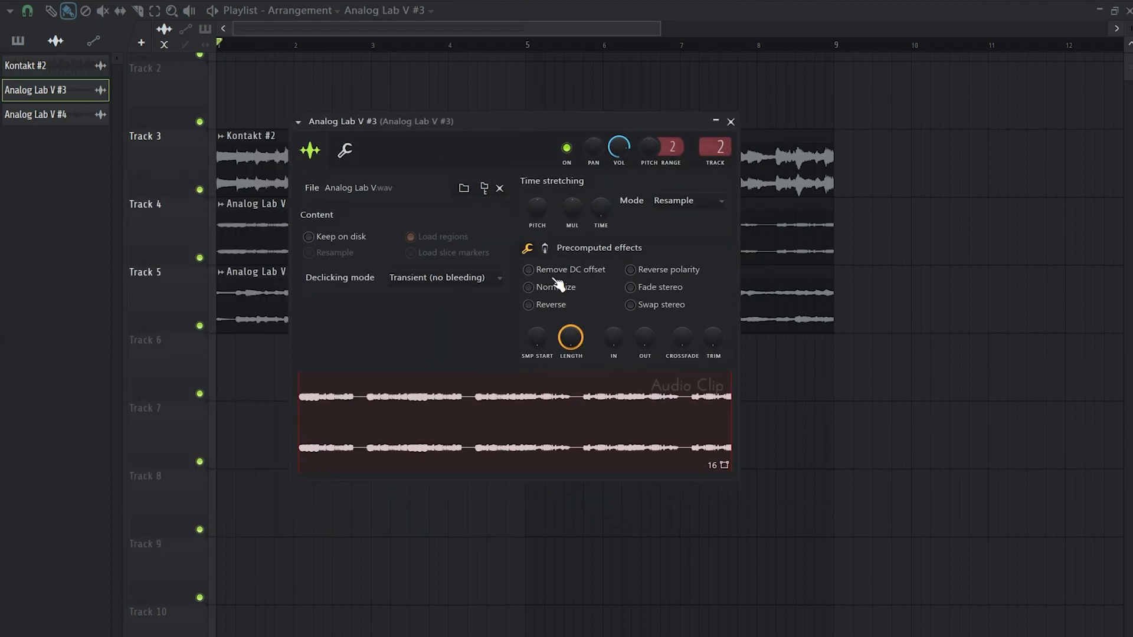
pyautogui.click(529, 287)
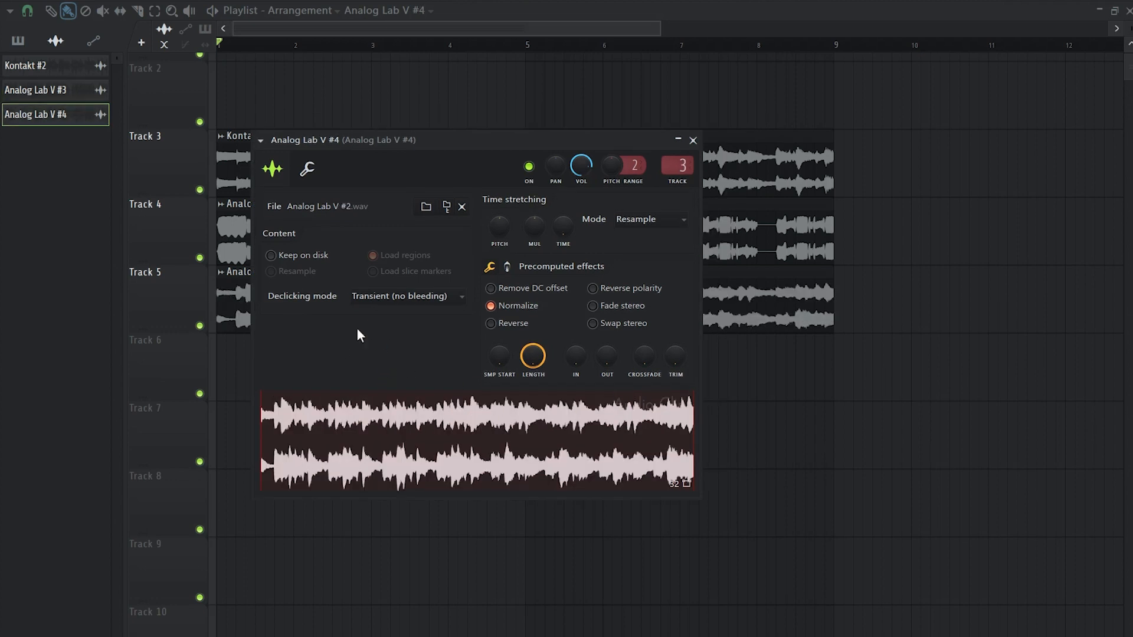
pyautogui.moveTo(412, 307)
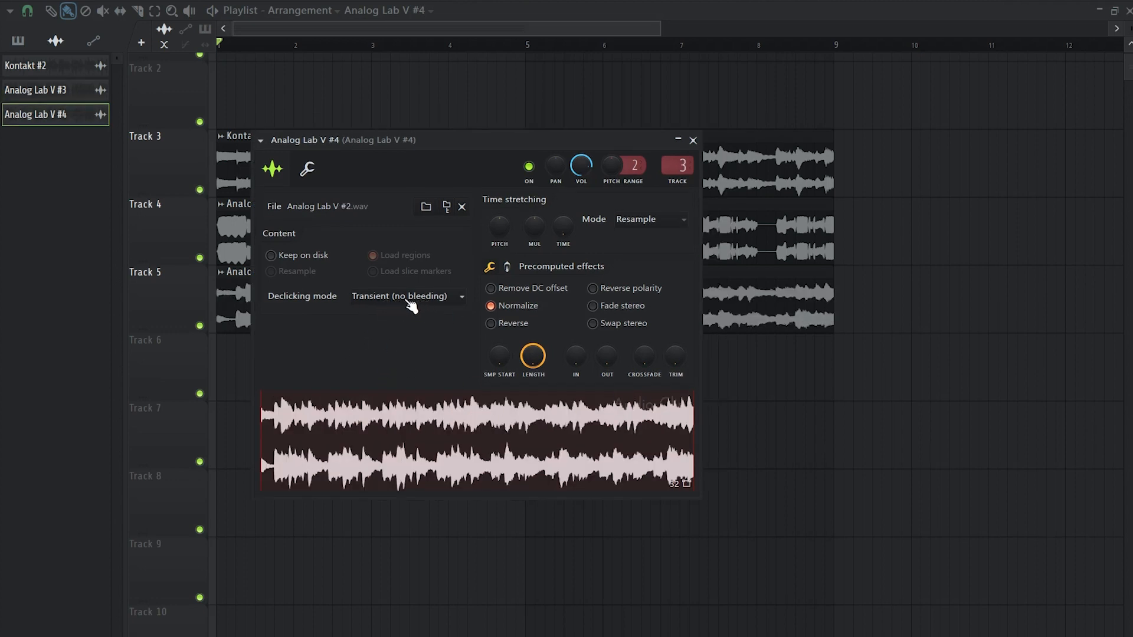
pyautogui.click(406, 297)
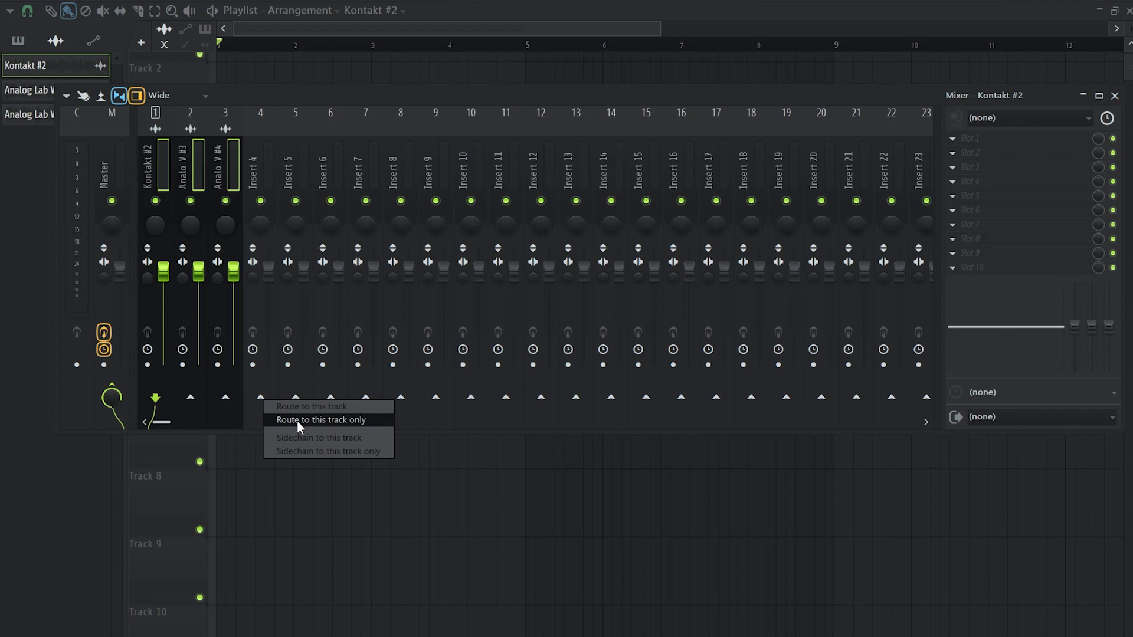
# Step: Route mixer inserts 1–3 only to Insert 4, check its incoming routing, and solo Kontakt #2
pyautogui.click(320, 420)
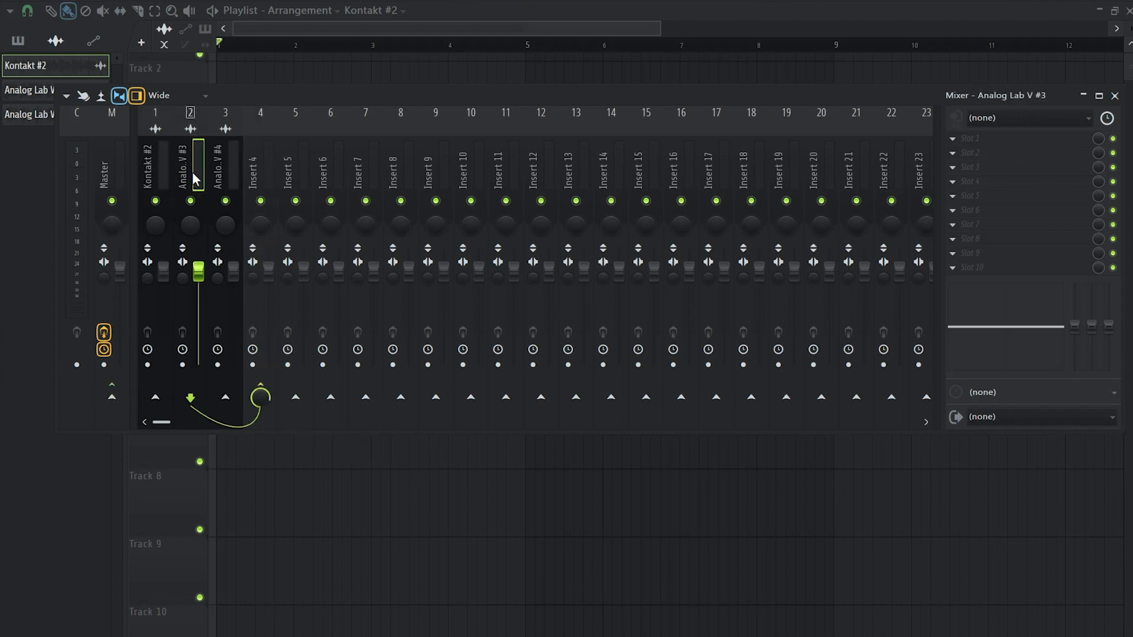
pyautogui.click(260, 167)
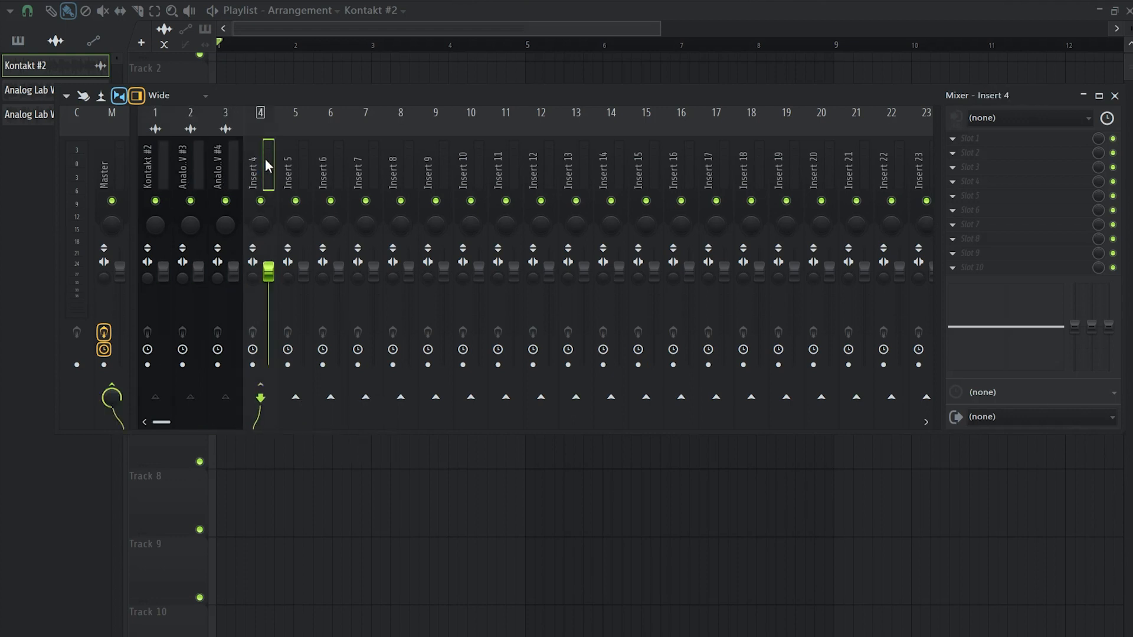
pyautogui.moveTo(257, 286)
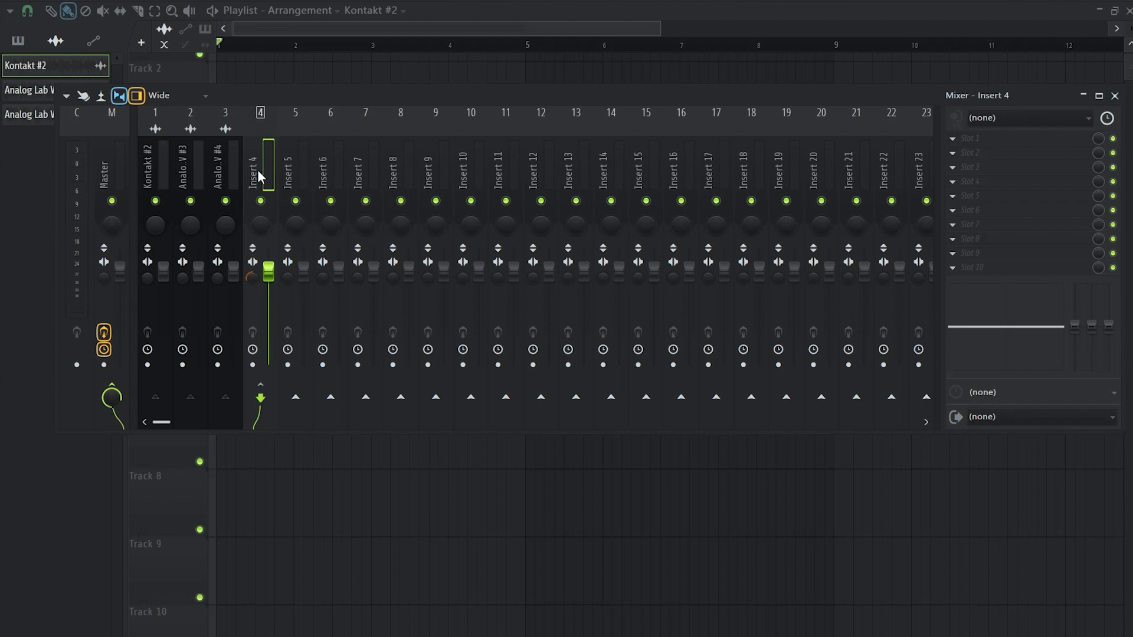
pyautogui.moveTo(262, 176)
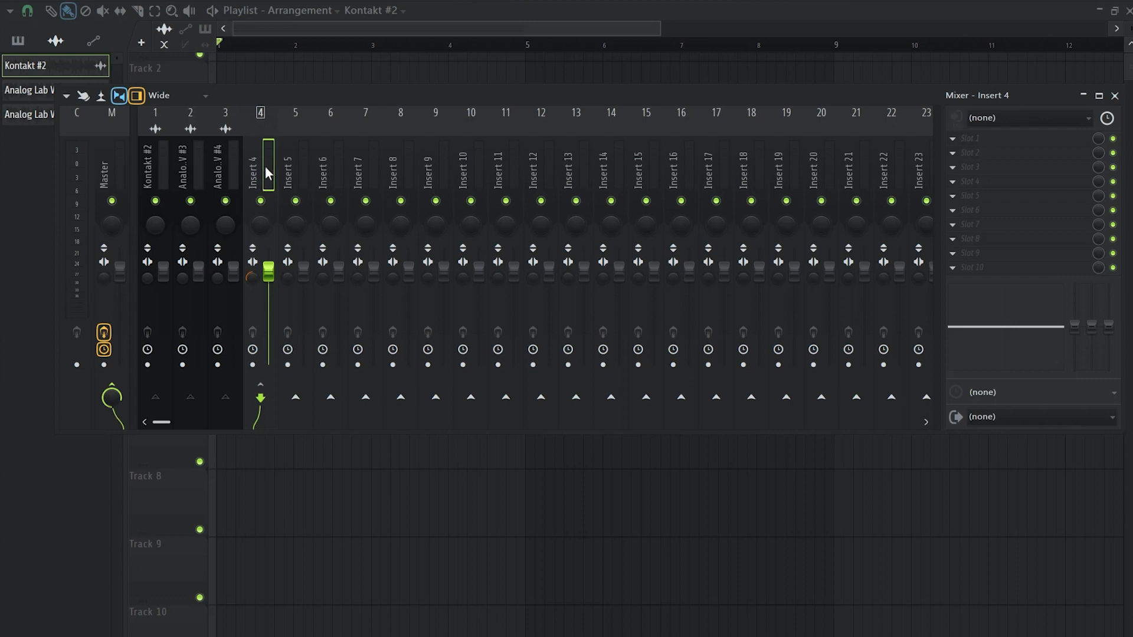
pyautogui.moveTo(268, 173)
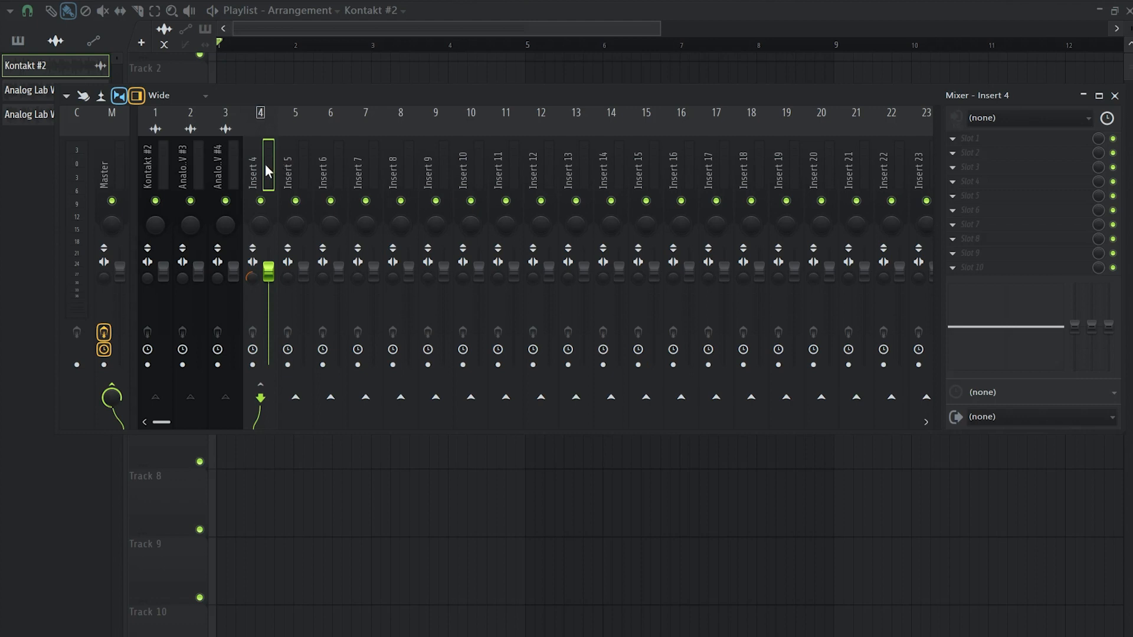
pyautogui.click(155, 167)
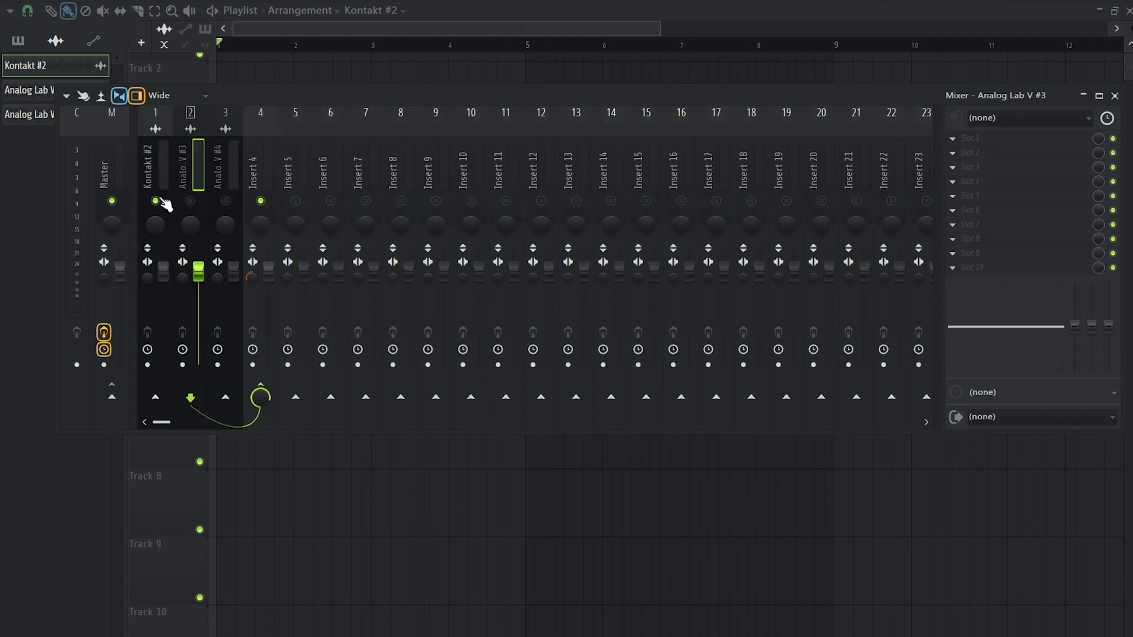
# Step: Solo each layer's mixer track and lower its fader, finishing with Kontakt #2 soloed
pyautogui.click(155, 166)
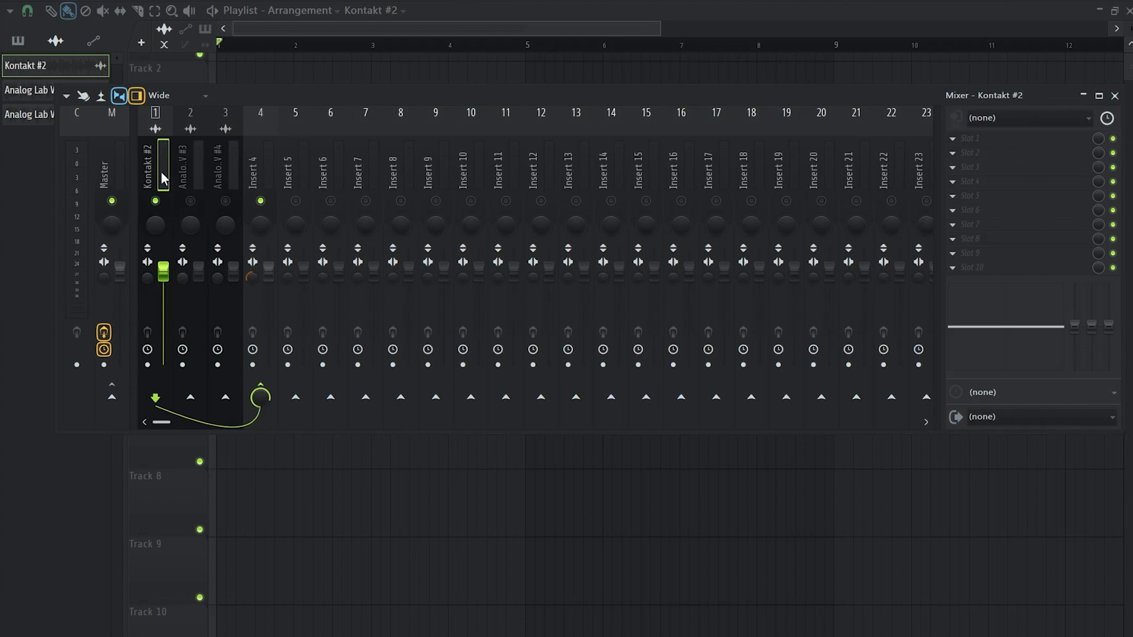
pyautogui.moveTo(194, 208)
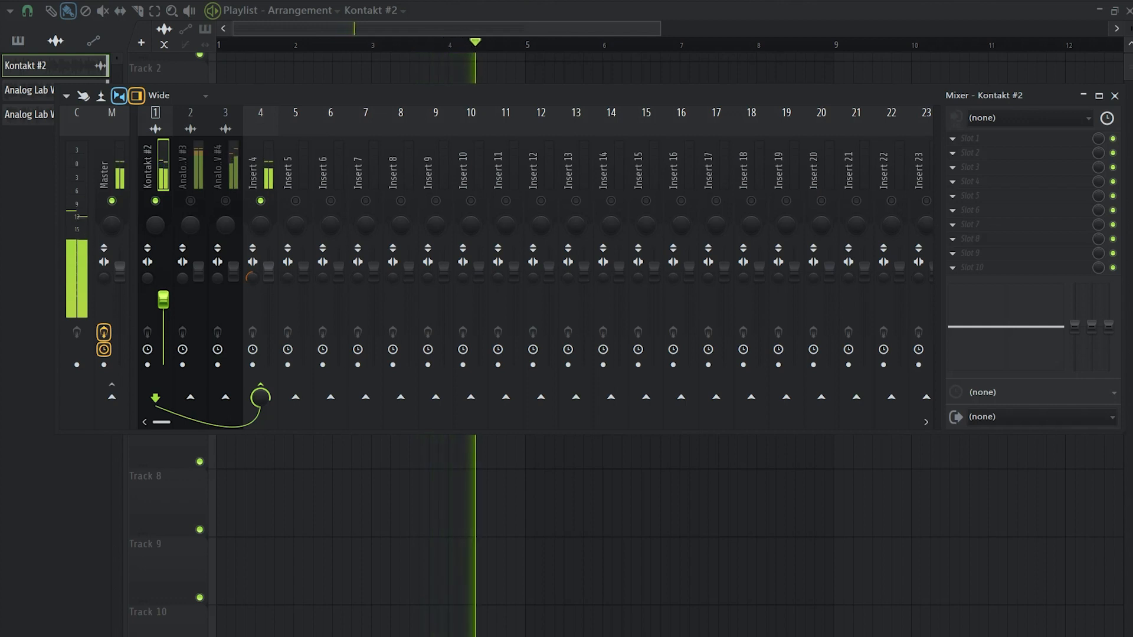
pyautogui.click(190, 163)
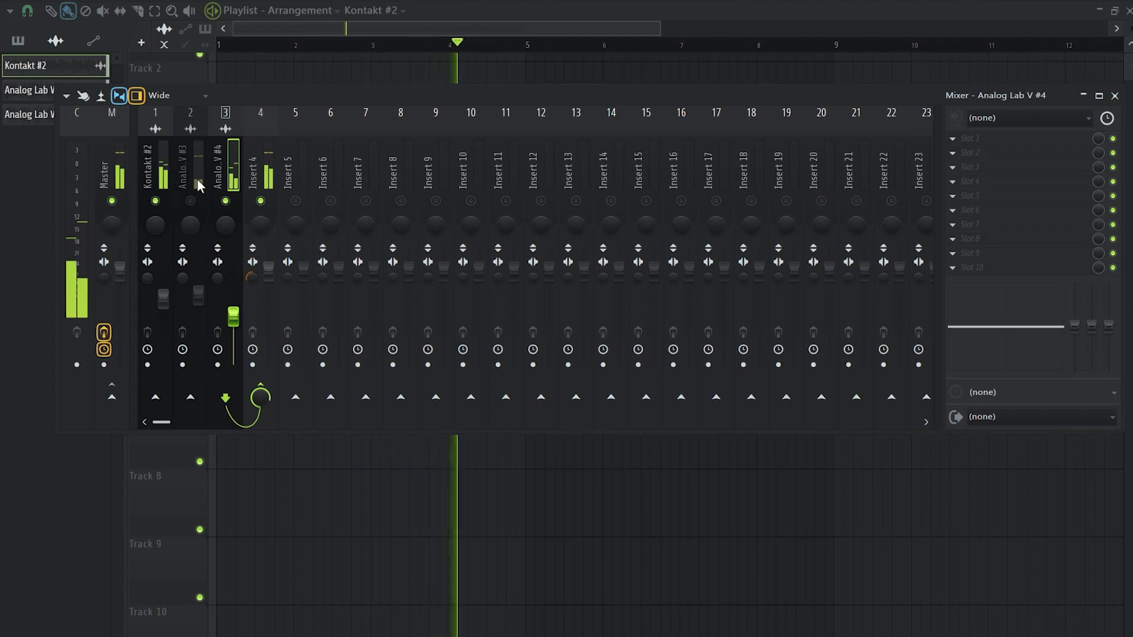
pyautogui.click(189, 167)
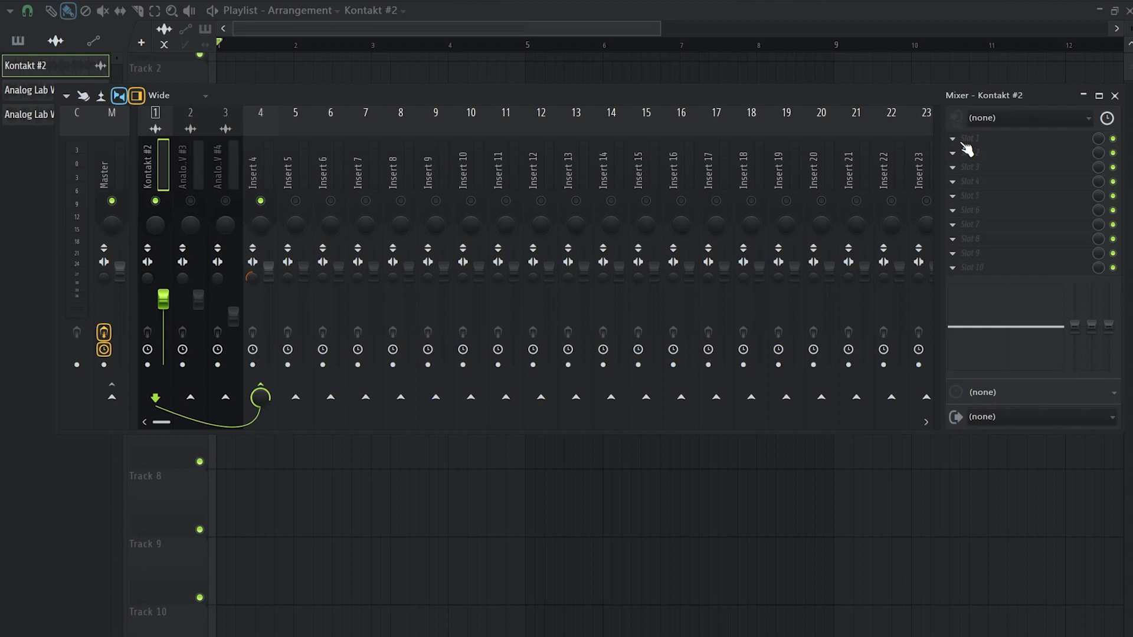
pyautogui.moveTo(979, 149)
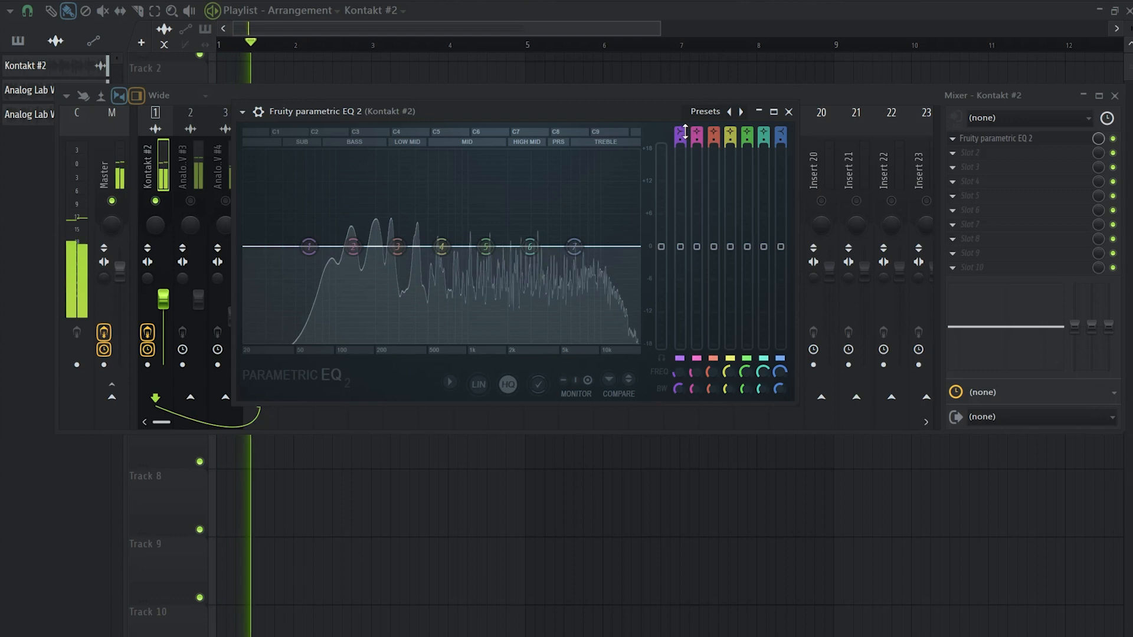
# Step: Turn band 1 of Kontakt #2's Fruity Parametric EQ 2 into a low cut
pyautogui.moveTo(307, 247); pyautogui.dragTo(307, 247)
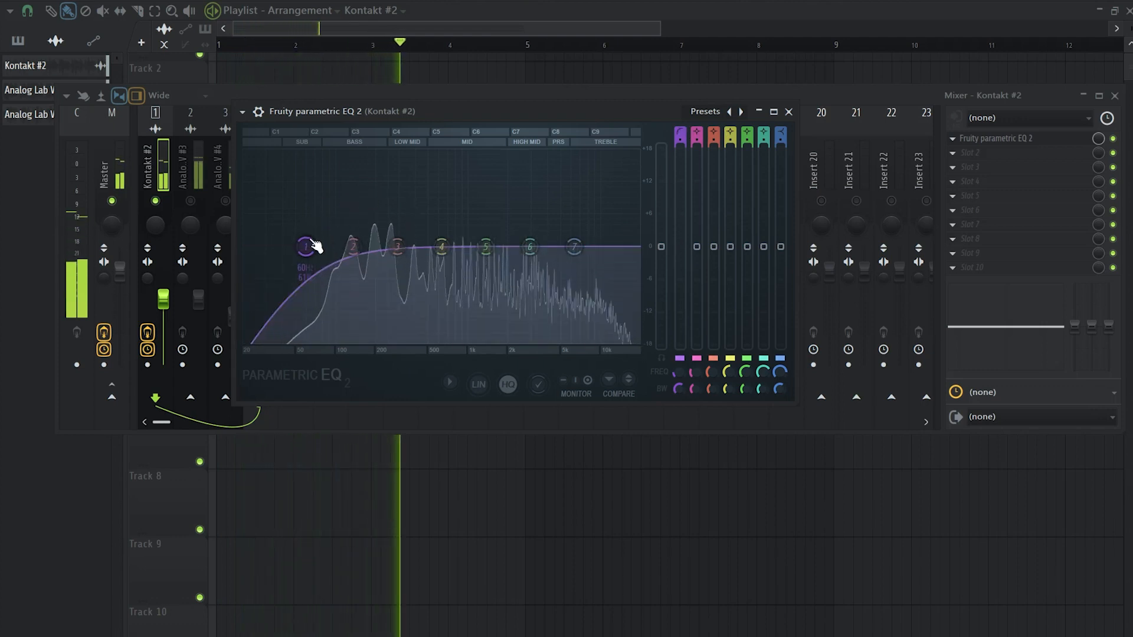
pyautogui.moveTo(307, 246); pyautogui.dragTo(302, 248)
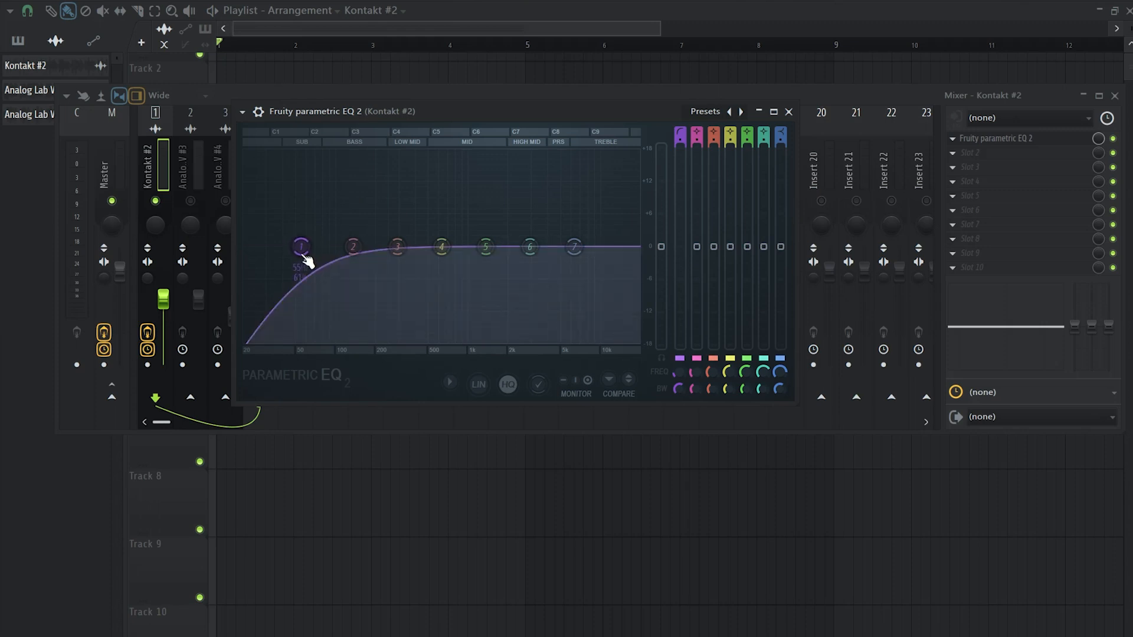
# Step: Sweep the low cut up to 460 Hz and back into the bass, then move band 2 near 149 Hz
pyautogui.click(212, 10)
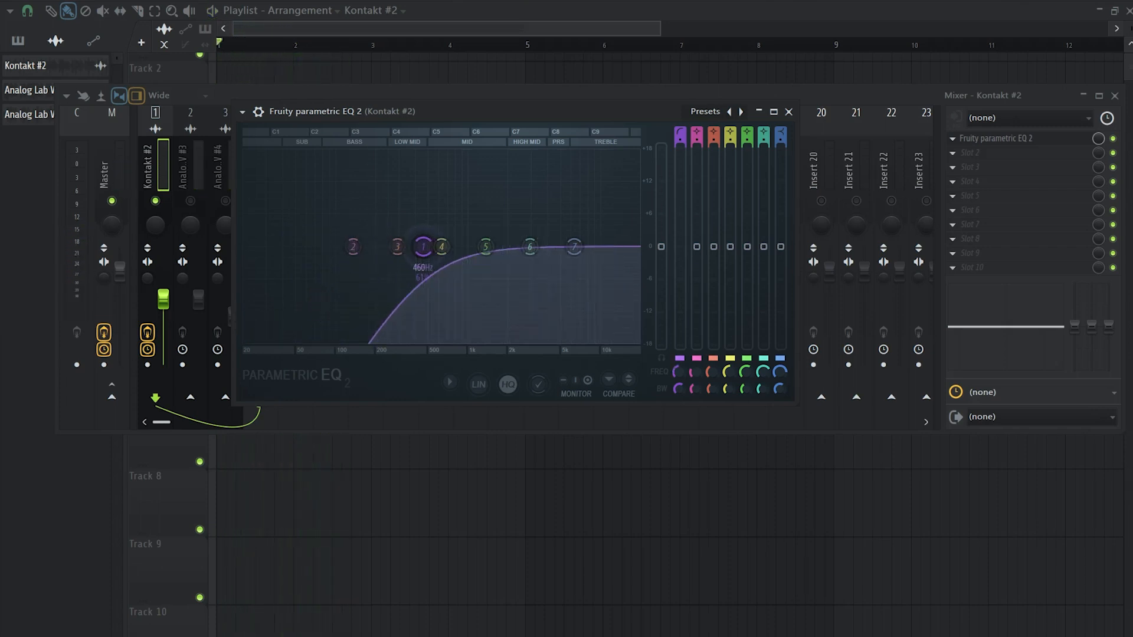
pyautogui.moveTo(422, 247); pyautogui.dragTo(305, 247)
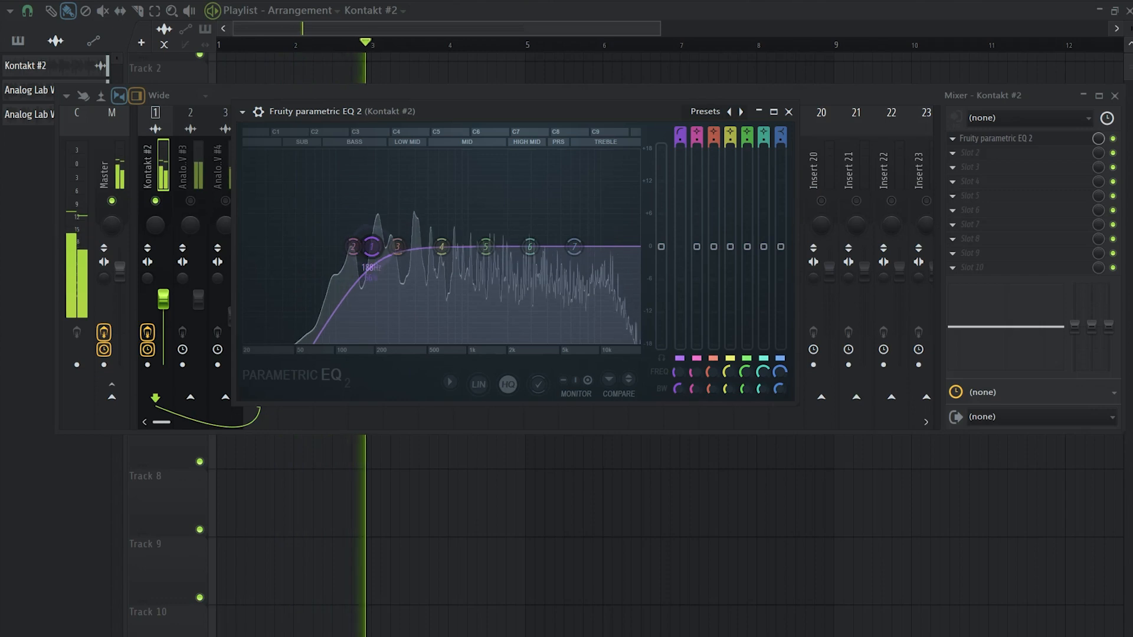
pyautogui.moveTo(370, 248); pyautogui.dragTo(326, 246)
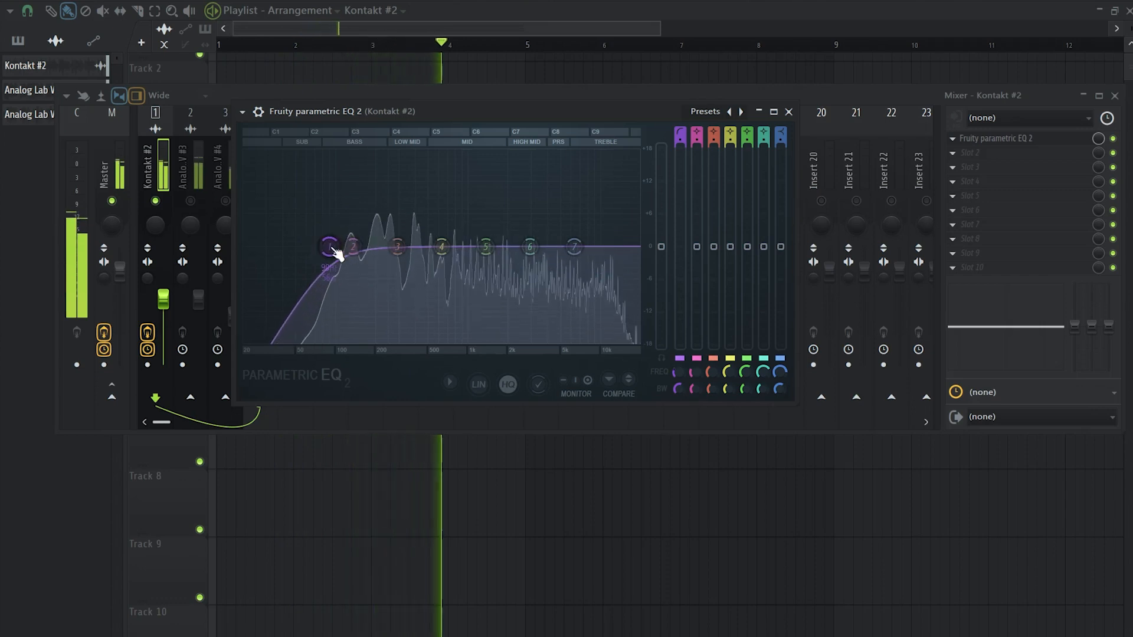
pyautogui.moveTo(351, 242); pyautogui.dragTo(358, 252)
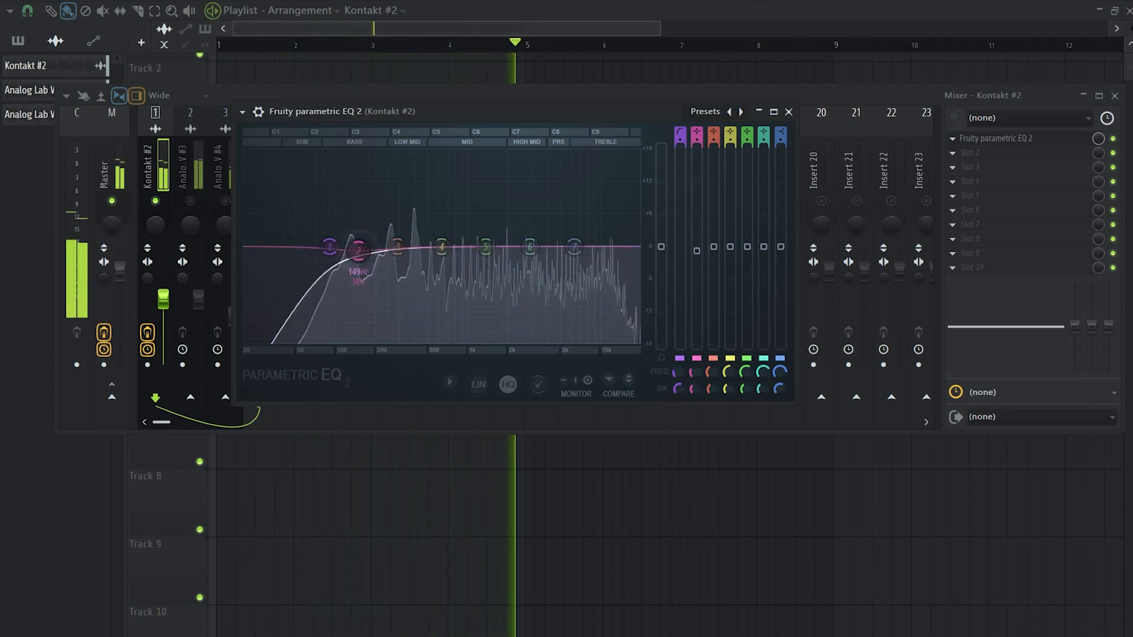
# Step: Reshape band 2 near 149 Hz, then hunt harsh mids with a narrow boost and turn it into a gentle cut
pyautogui.moveTo(358, 251); pyautogui.dragTo(336, 247)
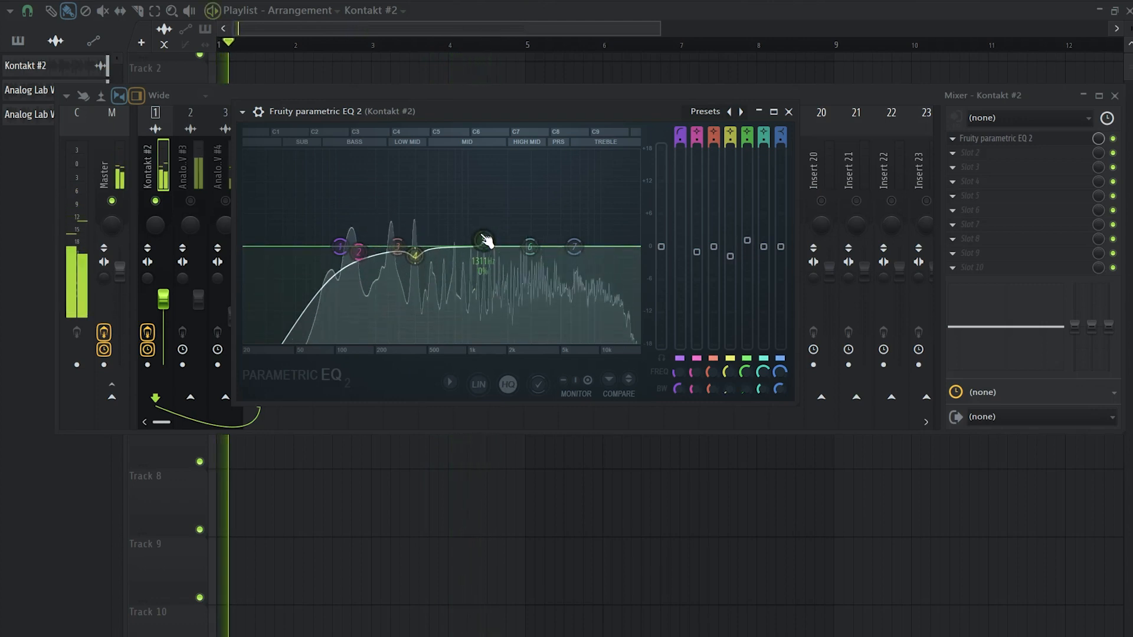
pyautogui.moveTo(477, 242); pyautogui.dragTo(495, 152)
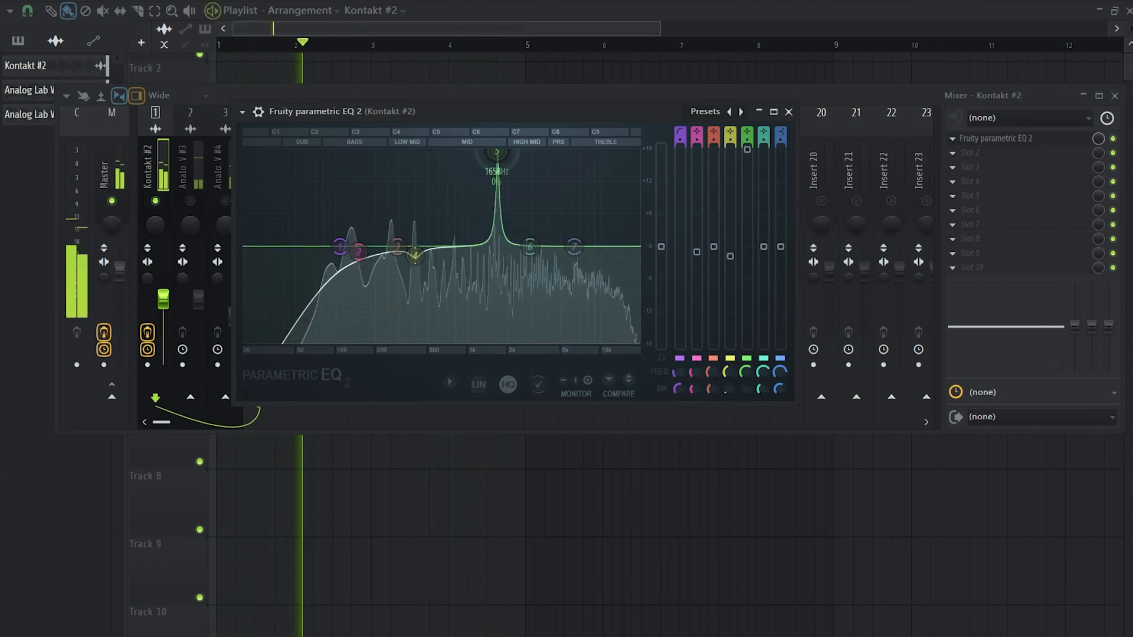
pyautogui.moveTo(497, 152); pyautogui.dragTo(477, 152)
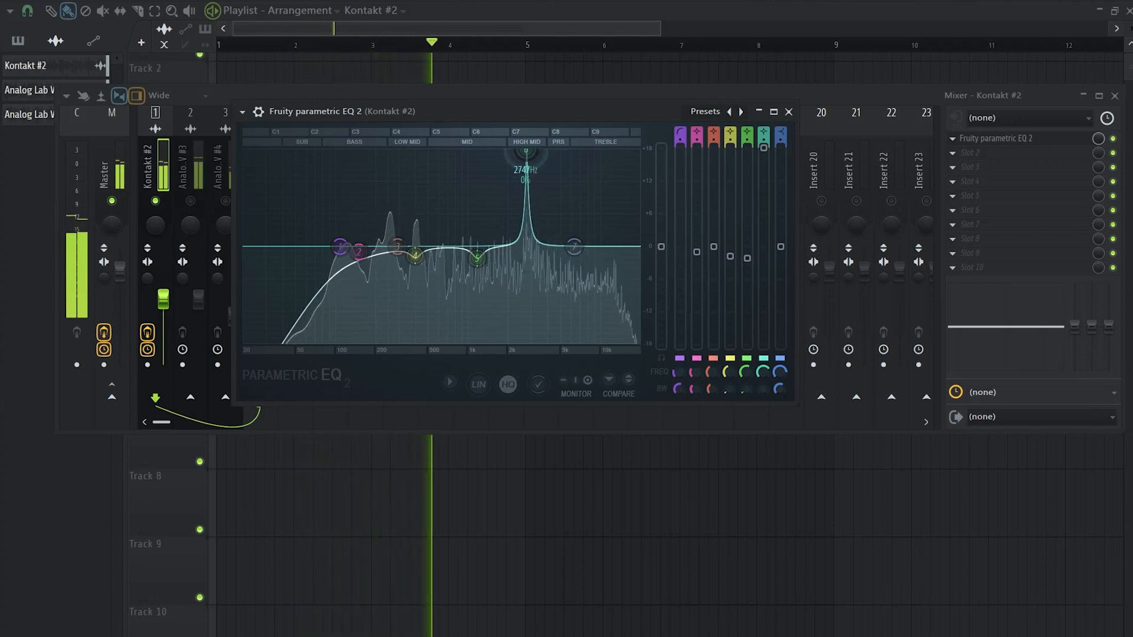
pyautogui.moveTo(526, 156); pyautogui.dragTo(526, 248)
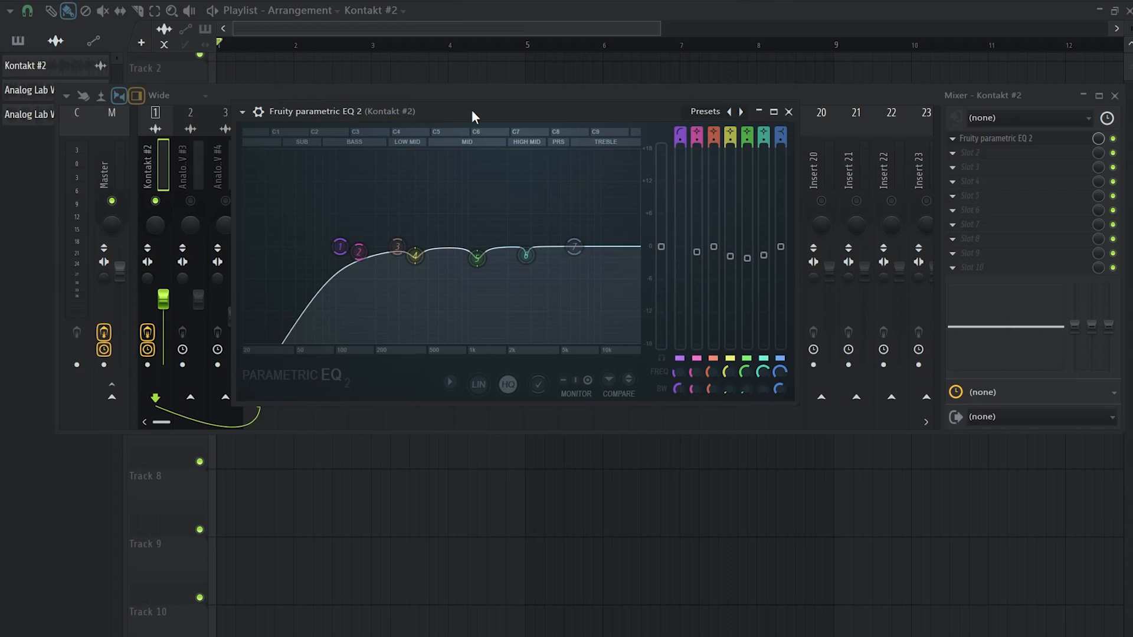
# Step: Load Raum with the Caramel Guitar preset after the EQ and lower its Mix and Size
pyautogui.click(789, 112)
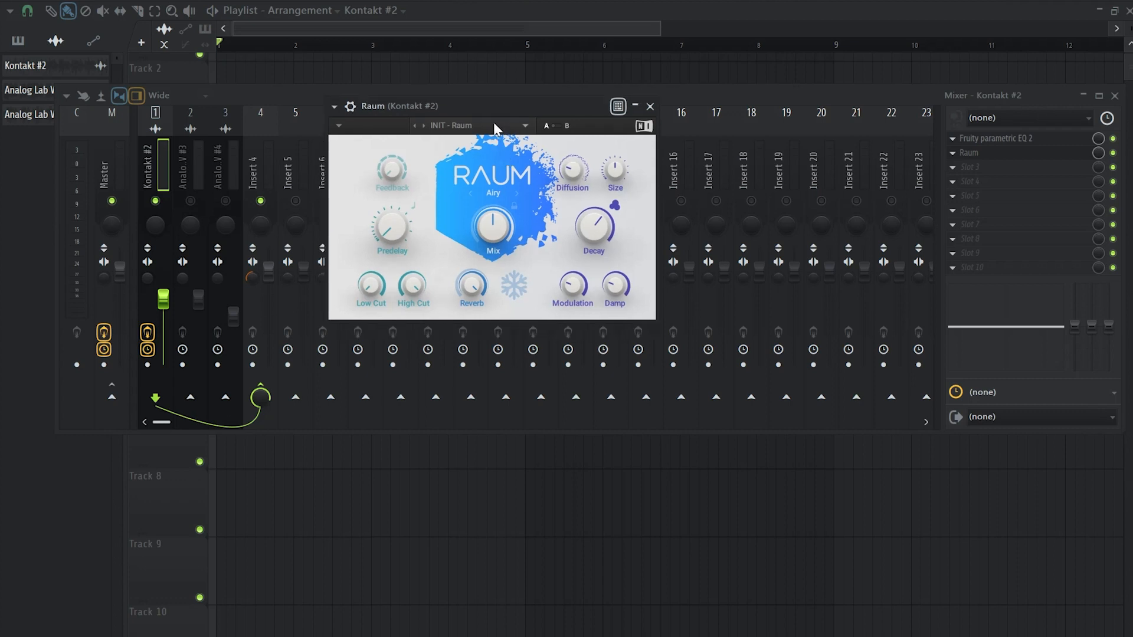
pyautogui.moveTo(447, 196)
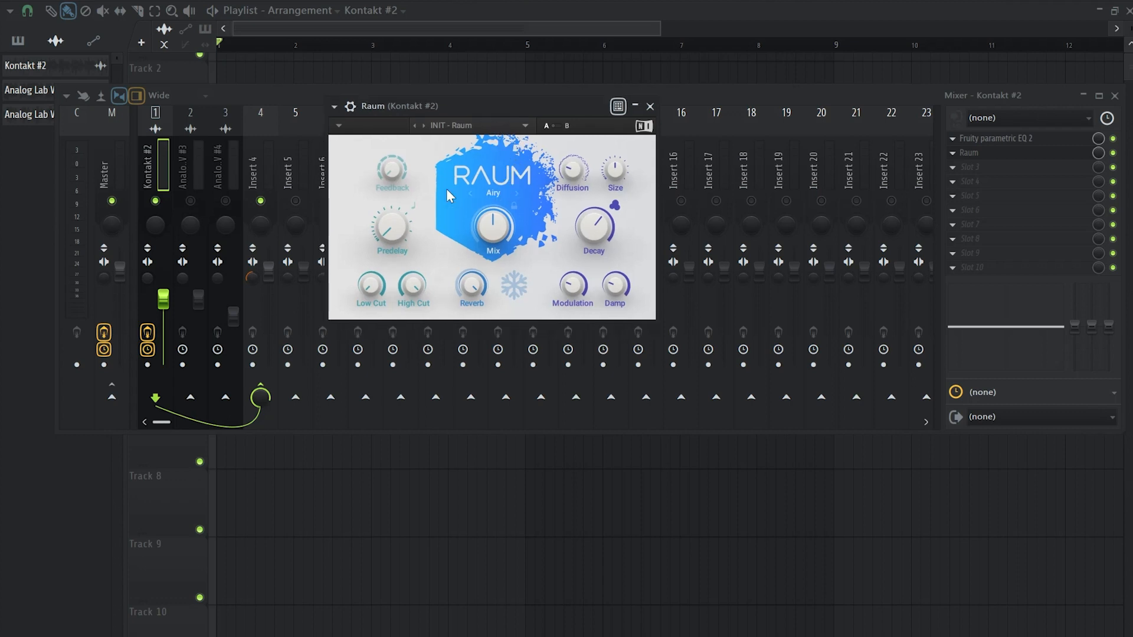
pyautogui.click(473, 125)
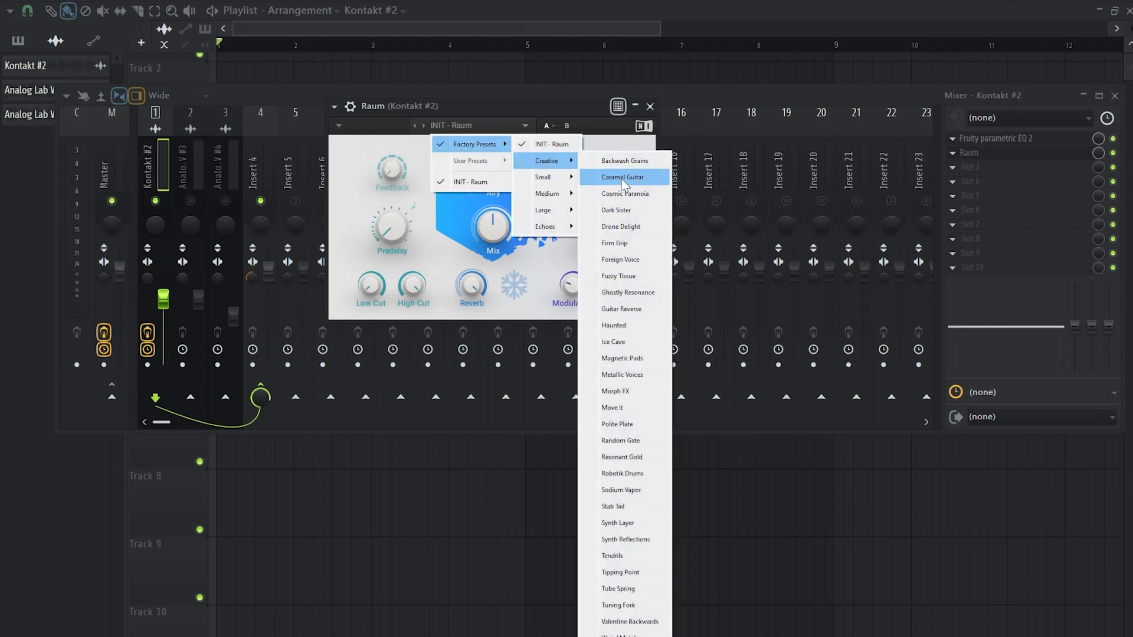
pyautogui.click(624, 177)
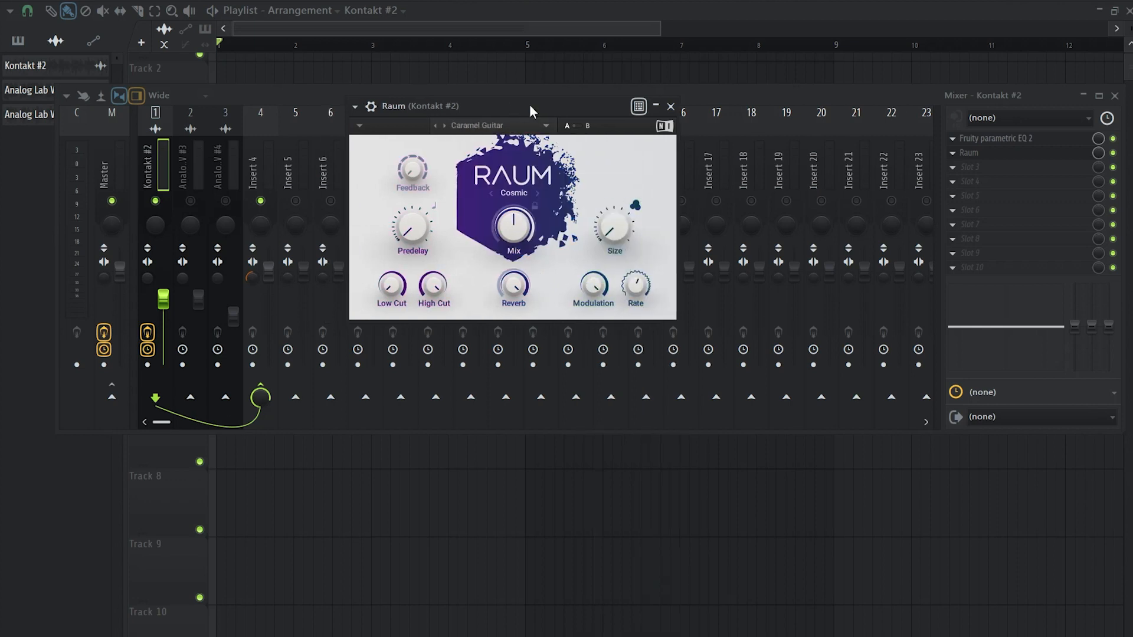
pyautogui.click(212, 10)
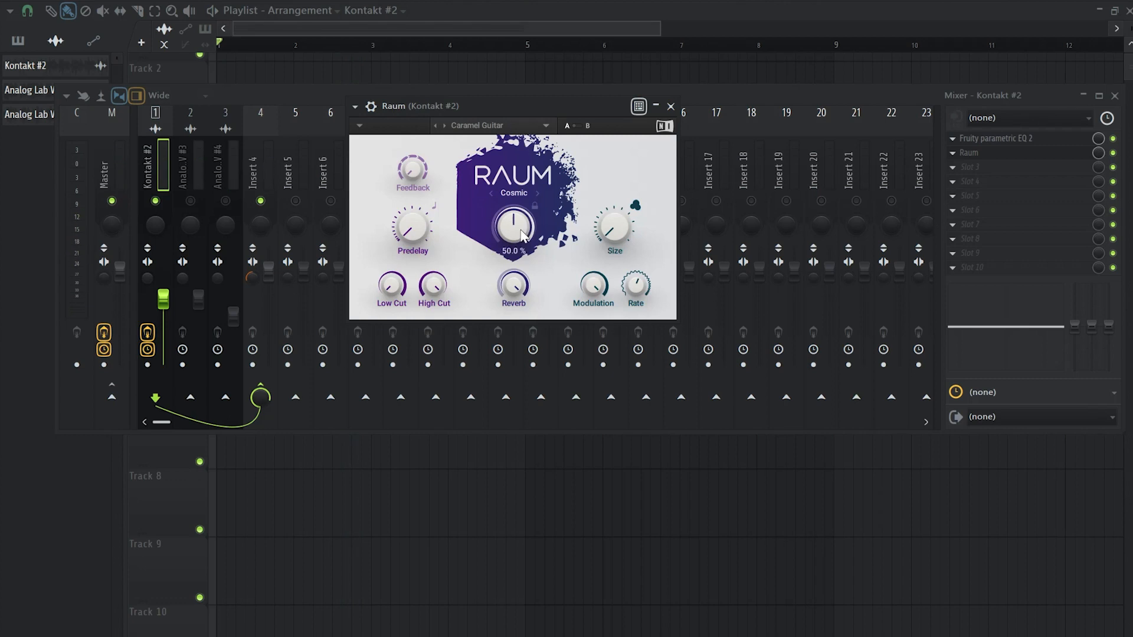
pyautogui.moveTo(513, 224); pyautogui.dragTo(513, 242)
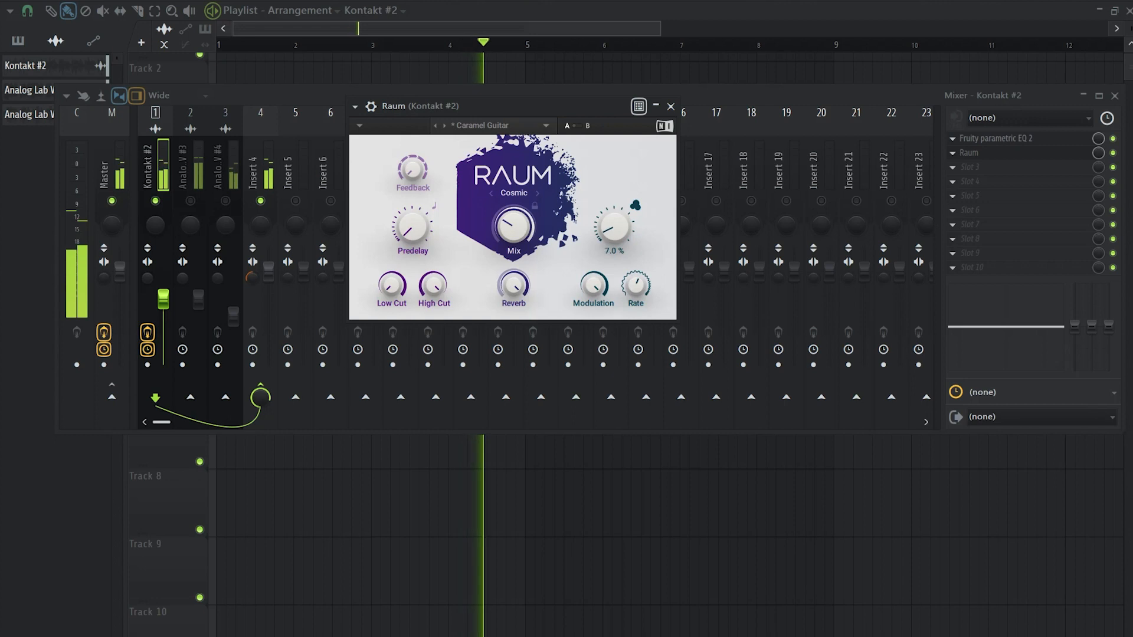
pyautogui.moveTo(513, 225); pyautogui.dragTo(513, 210)
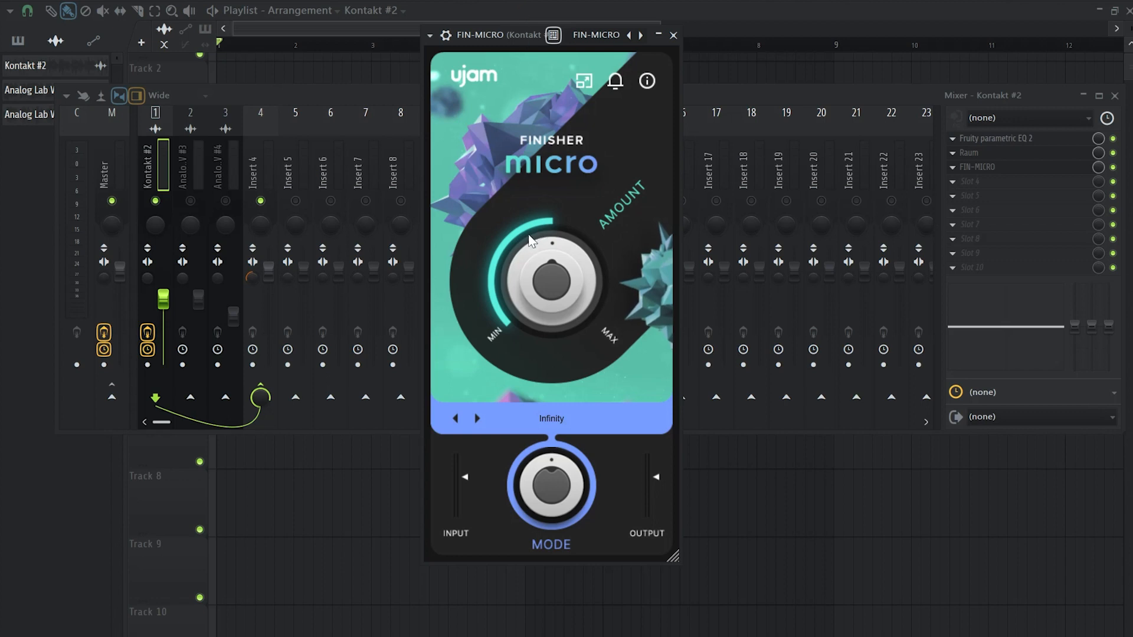
pyautogui.moveTo(524, 284)
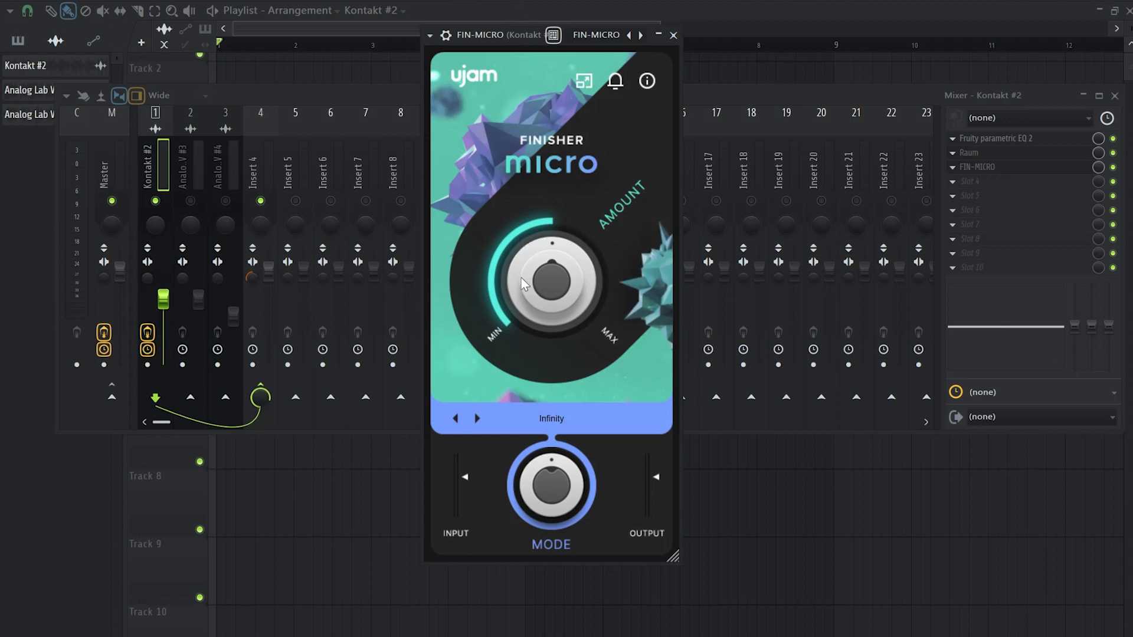
pyautogui.moveTo(538, 437)
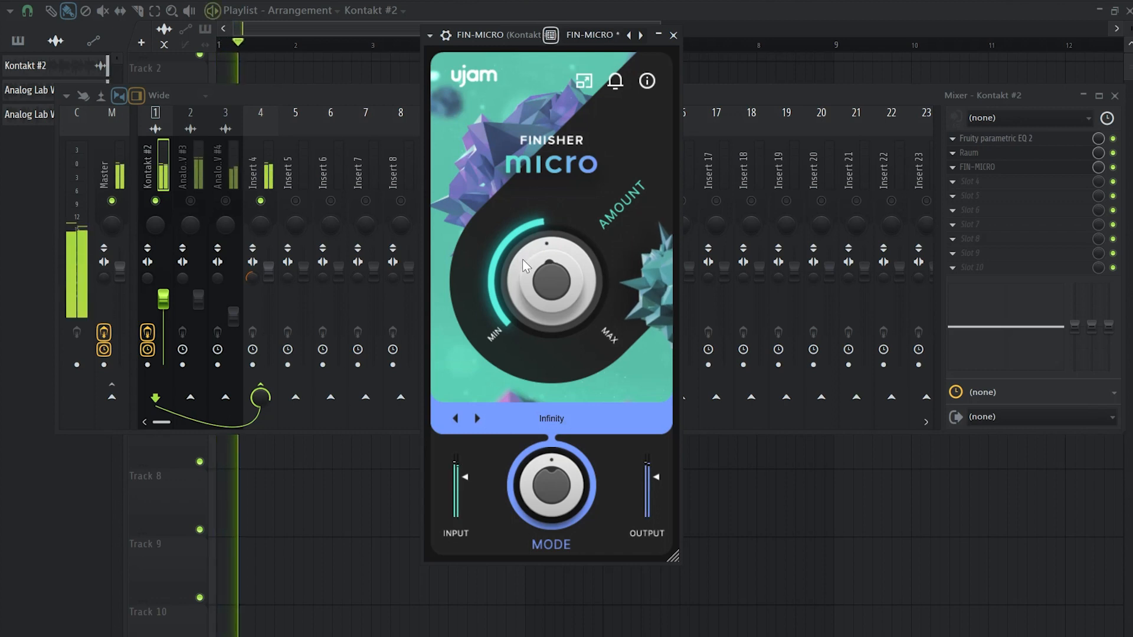
# Step: Drag Finisher Micro's Amount down, then back up to a moderate level
pyautogui.moveTo(547, 271); pyautogui.dragTo(517, 300)
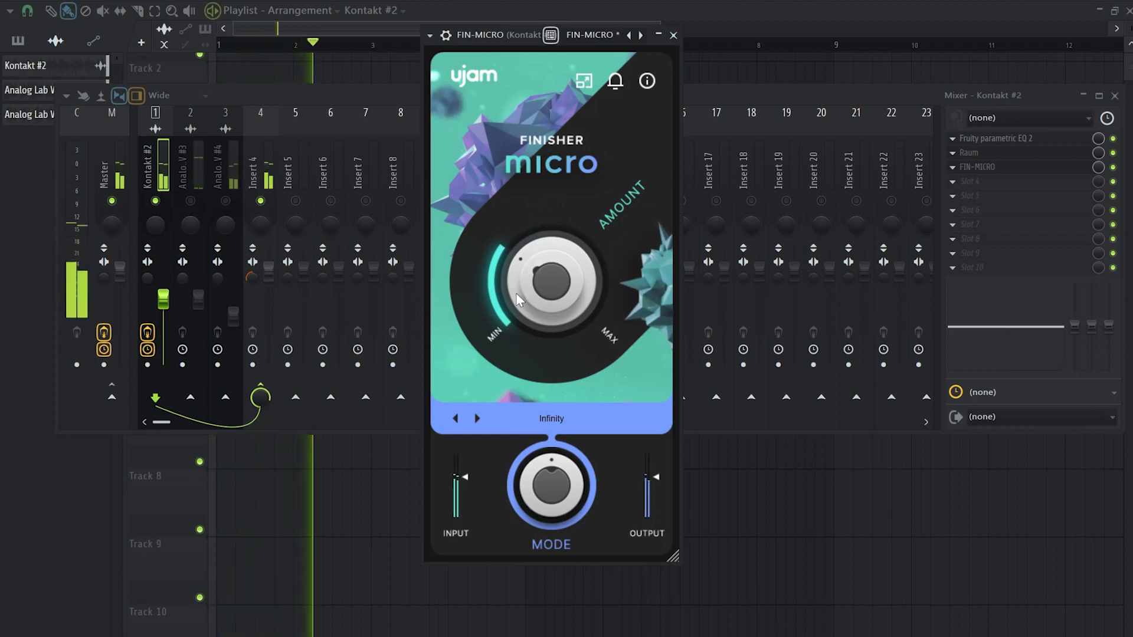
pyautogui.moveTo(518, 300); pyautogui.dragTo(547, 262)
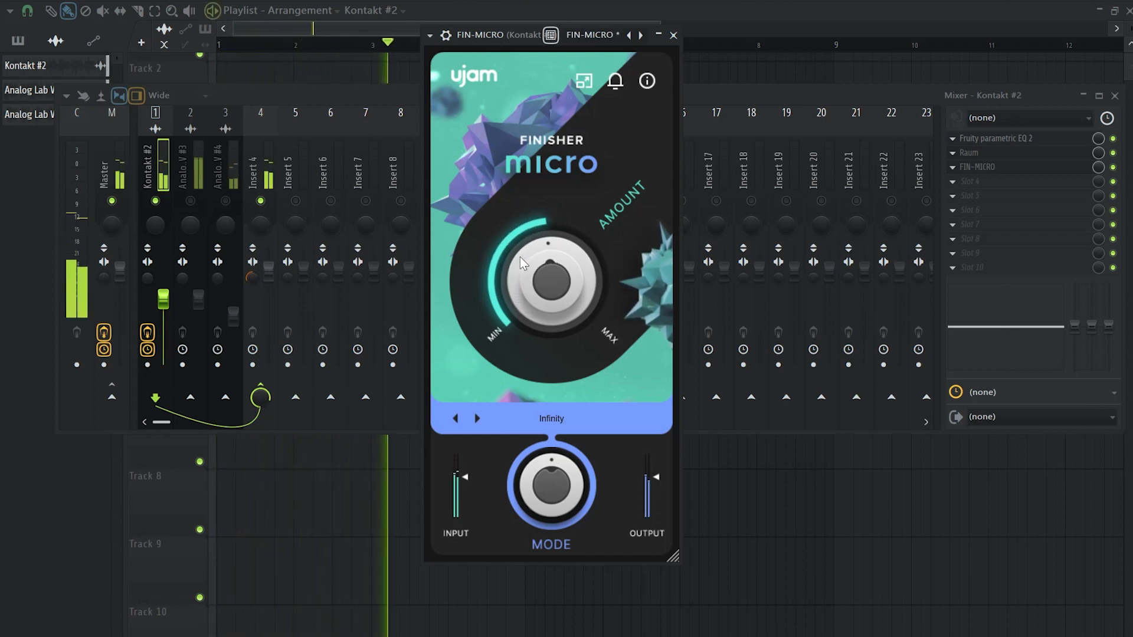
pyautogui.moveTo(550, 264); pyautogui.dragTo(522, 316)
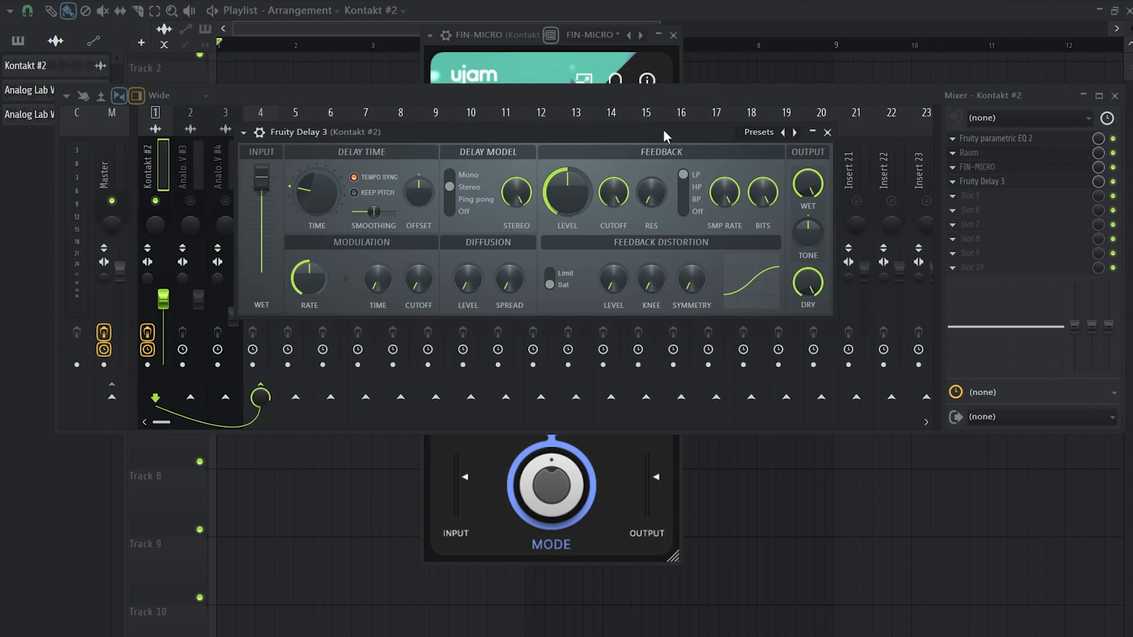
# Step: Load a factory preset into Fruity Delay 3 from its Presets list
pyautogui.click(760, 131)
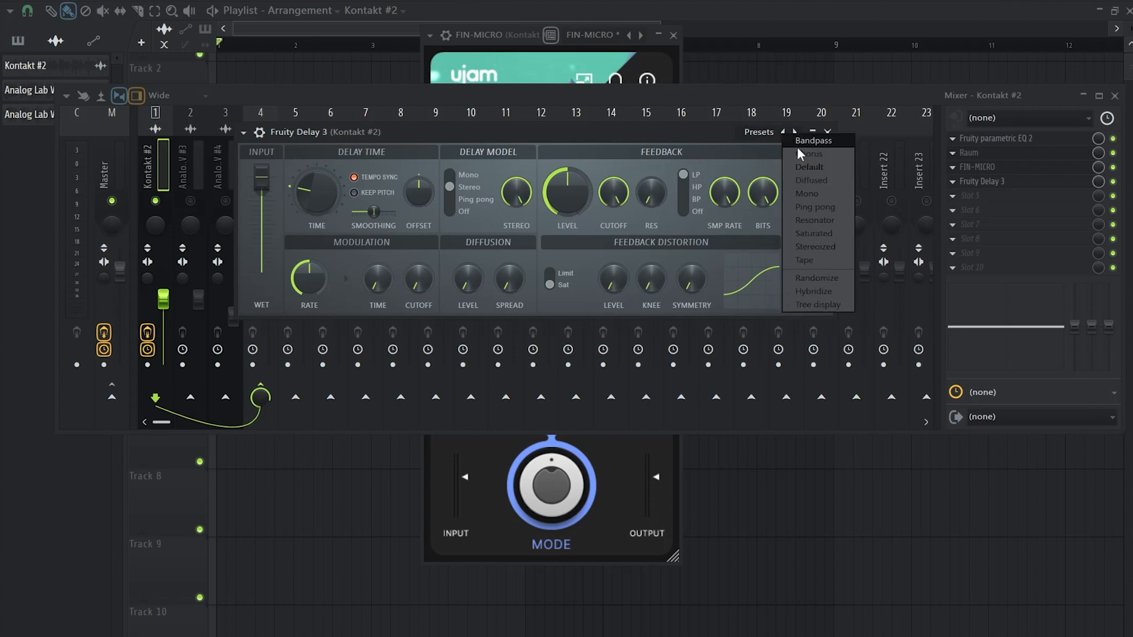
pyautogui.click(804, 261)
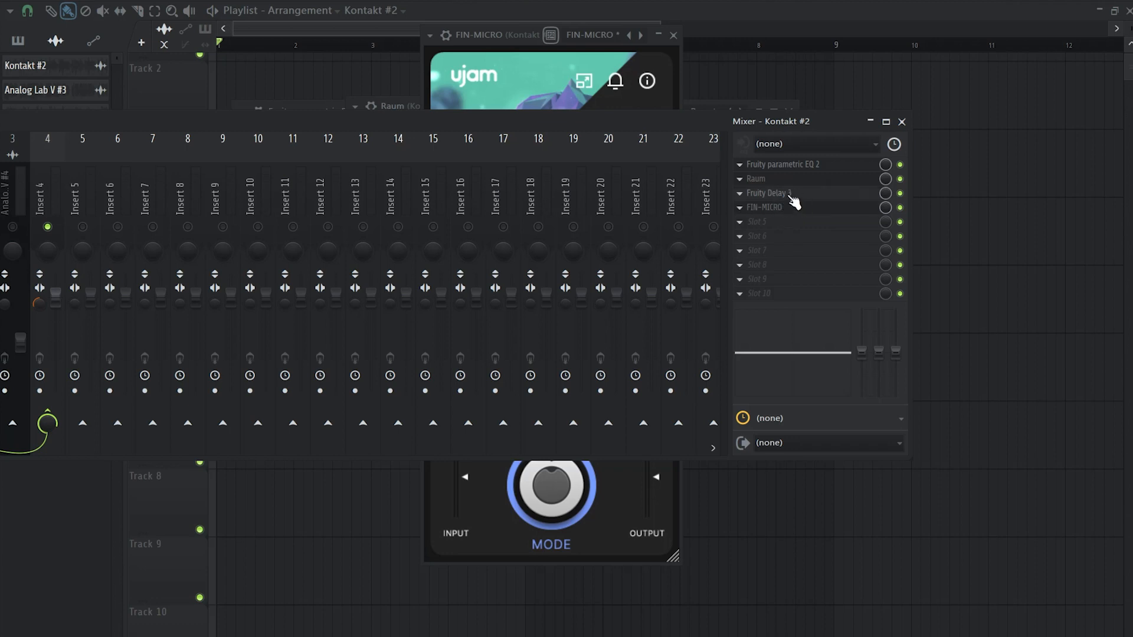
pyautogui.moveTo(792, 203)
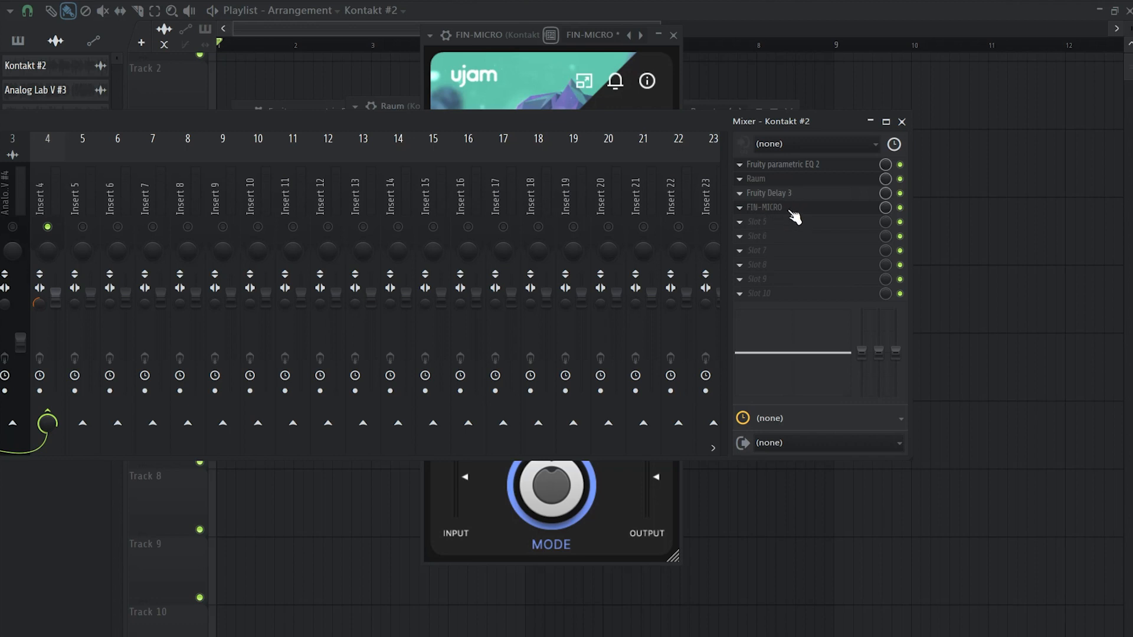
pyautogui.moveTo(782, 222)
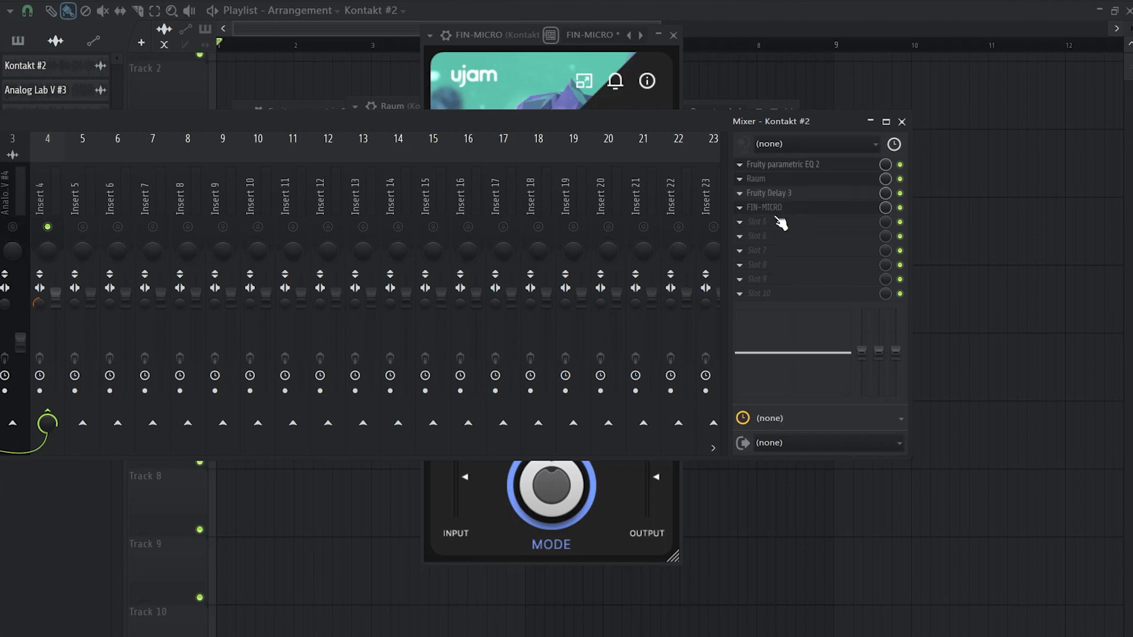
# Step: Open the options menu for Kontakt #2's empty fifth effect slot
pyautogui.rightClick(795, 222)
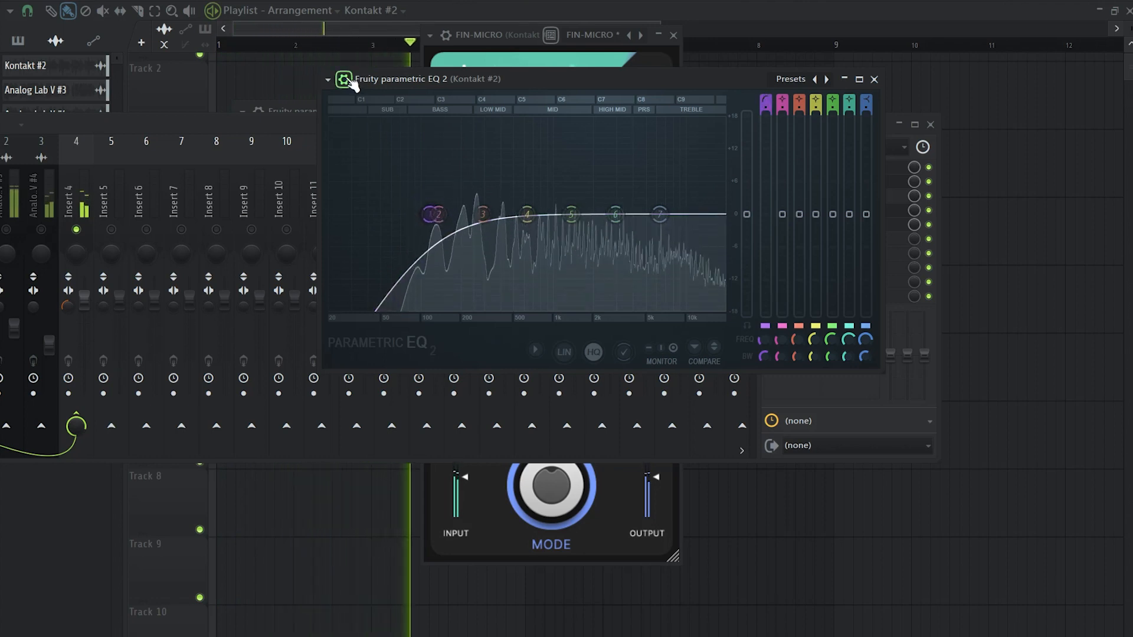
# Step: Load Fruity Parametric EQ 2 with a low cut into slot 5, after Finisher Micro
pyautogui.click(328, 78)
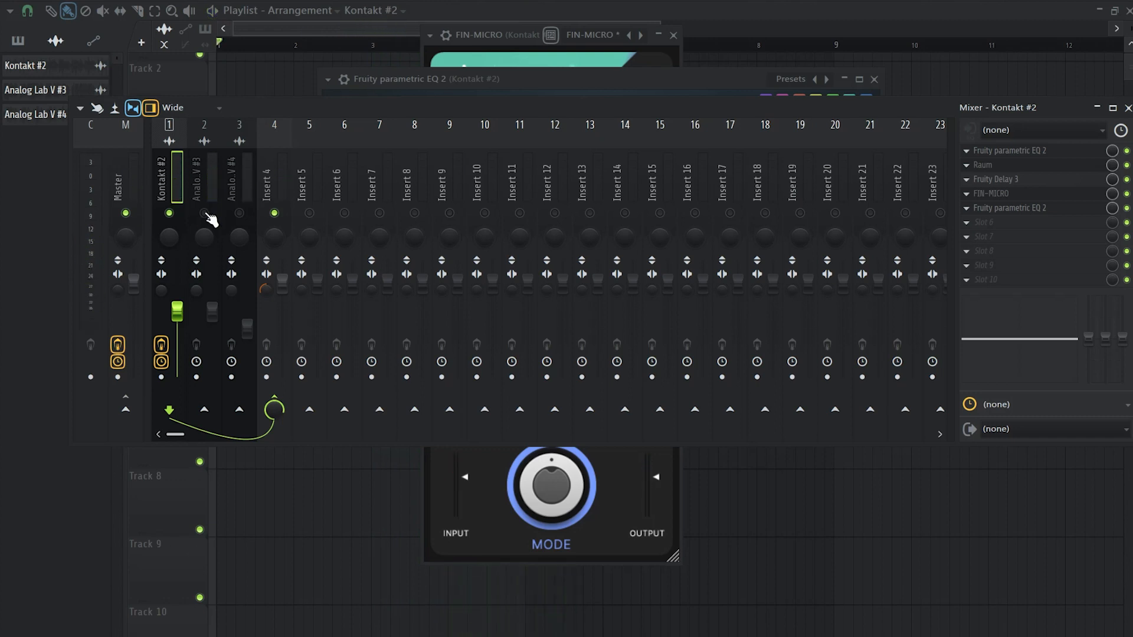
# Step: On Analog Lab V #3, narrow Parametric EQ 2 band 4 into a cut near 538 Hz
pyautogui.click(204, 177)
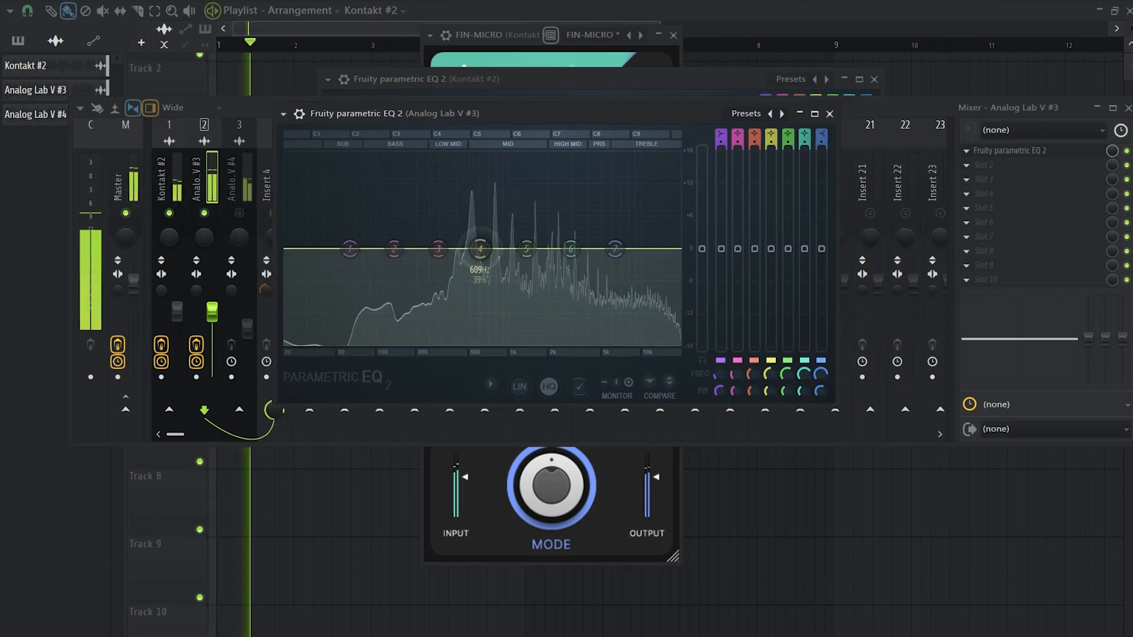
pyautogui.moveTo(480, 249); pyautogui.dragTo(474, 259)
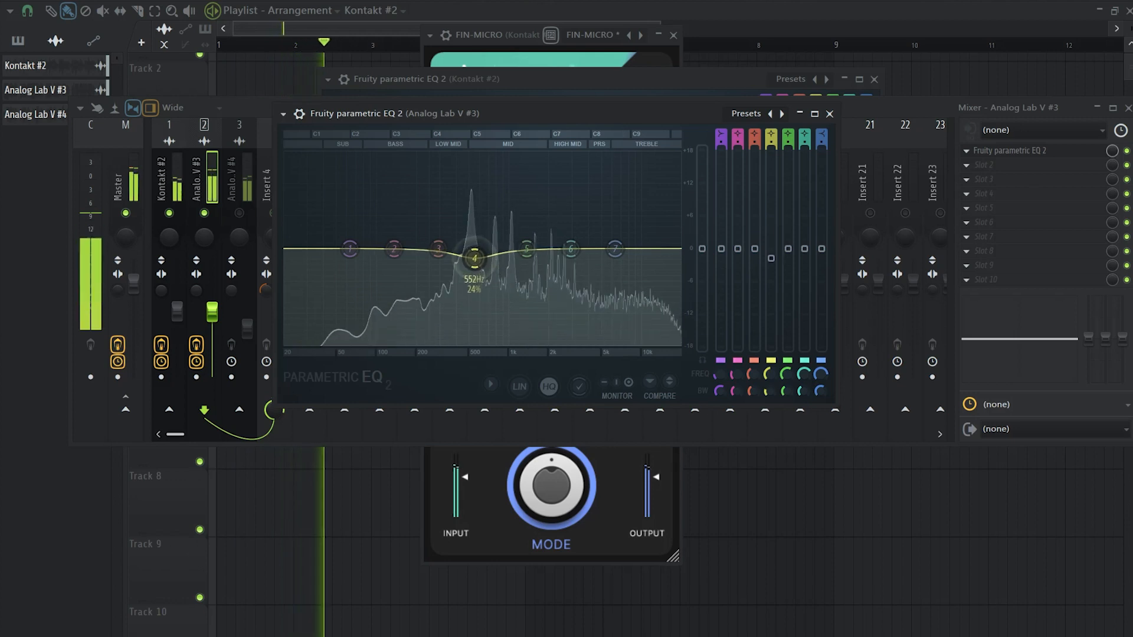
pyautogui.moveTo(474, 256); pyautogui.dragTo(473, 269)
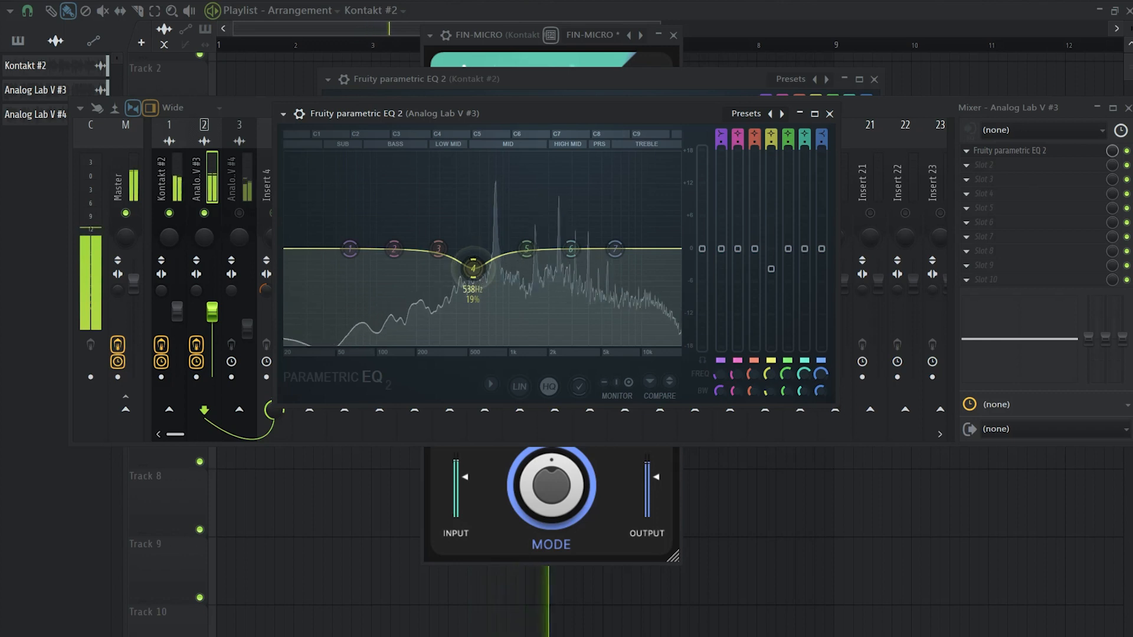
pyautogui.moveTo(470, 268); pyautogui.dragTo(522, 254)
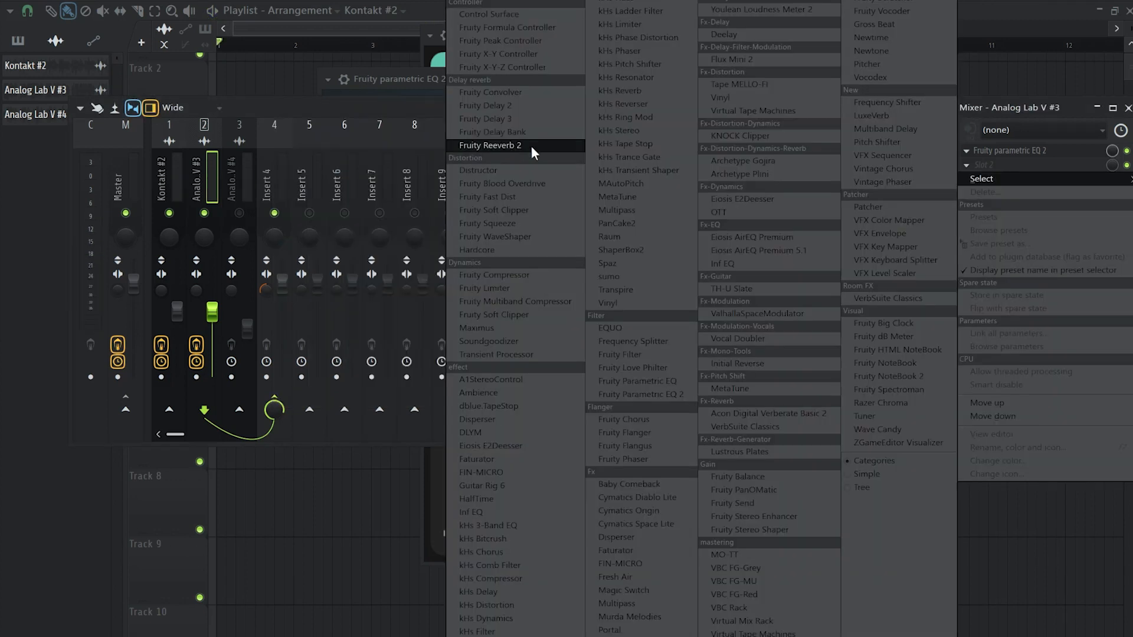
# Step: Add Fruity Reeverb 2 to Analog Lab V #3, lengthen its decay and lower the wet level
pyautogui.click(495, 145)
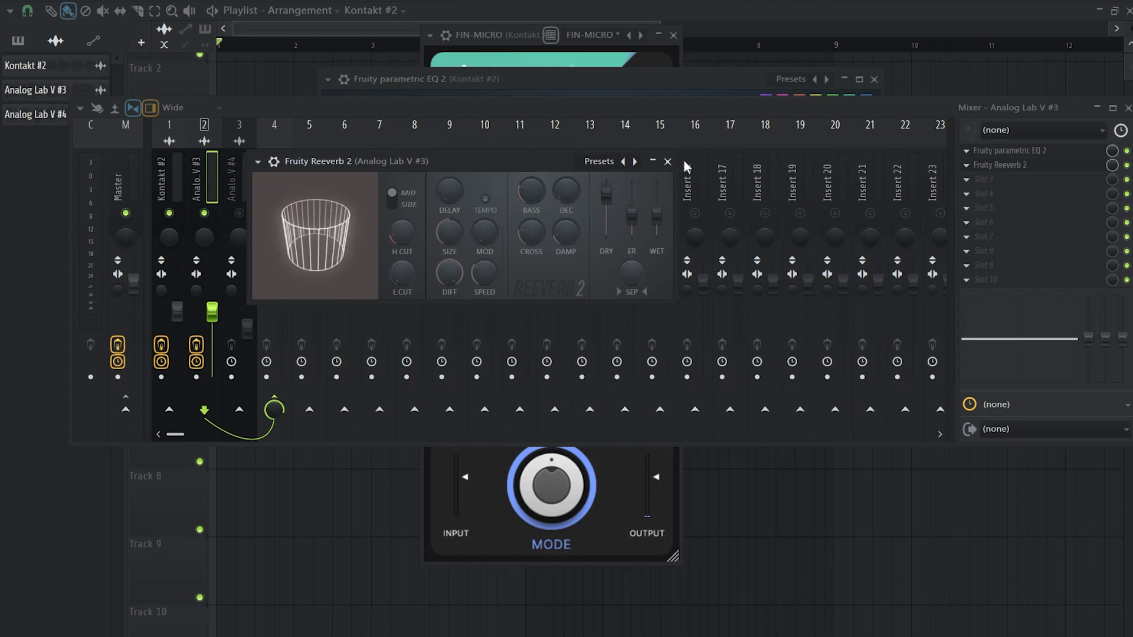
pyautogui.moveTo(563, 167)
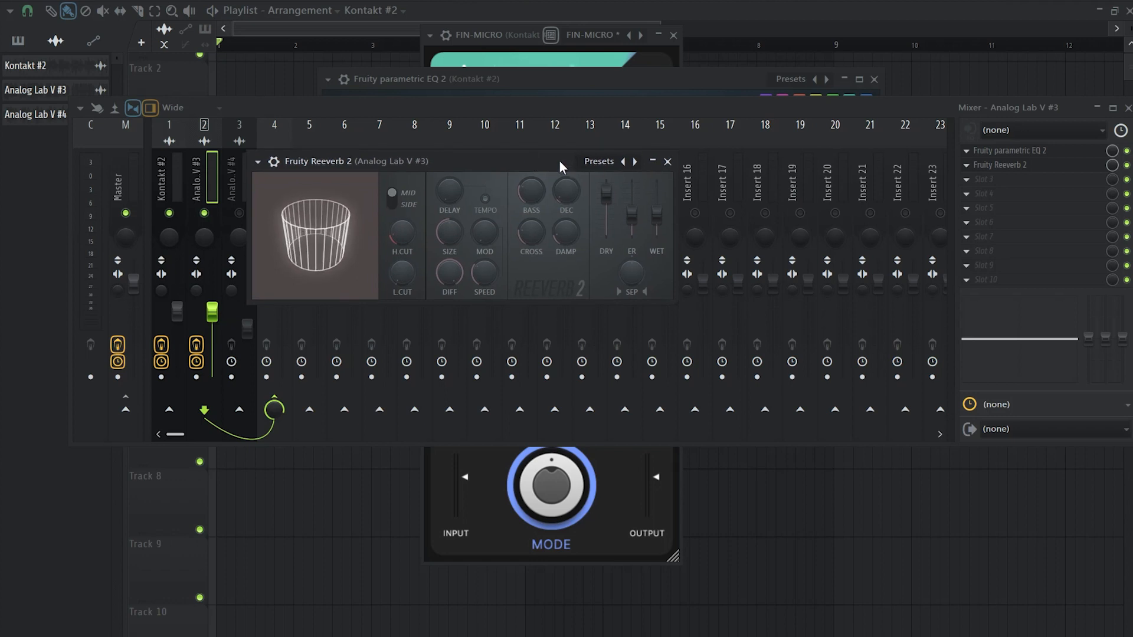
pyautogui.moveTo(567, 196)
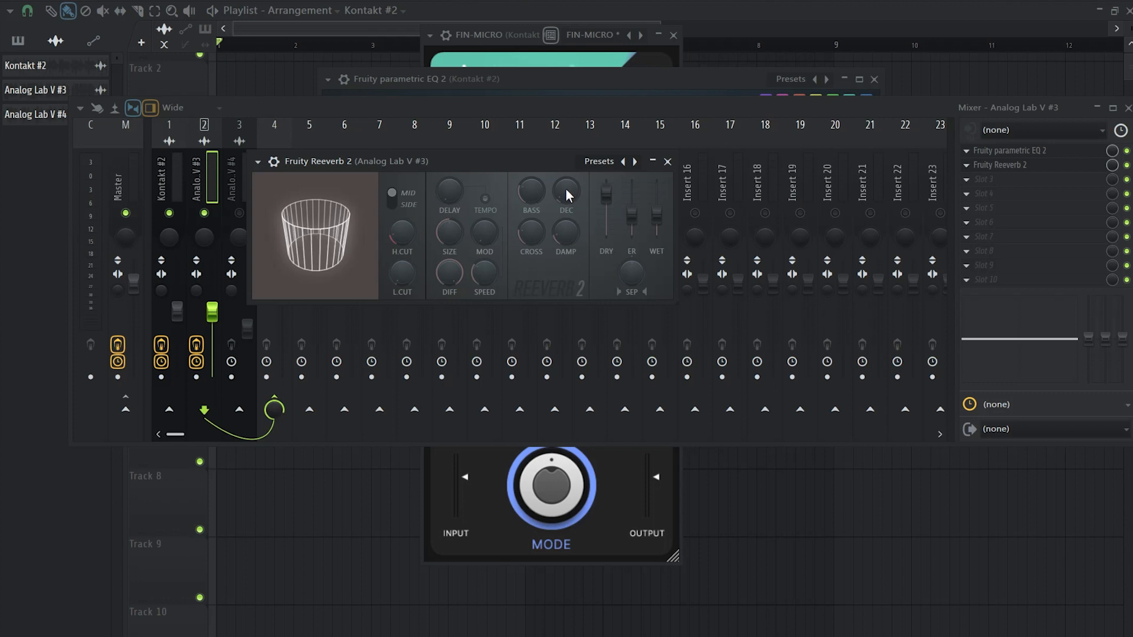
pyautogui.moveTo(354, 161); pyautogui.dragTo(354, 149)
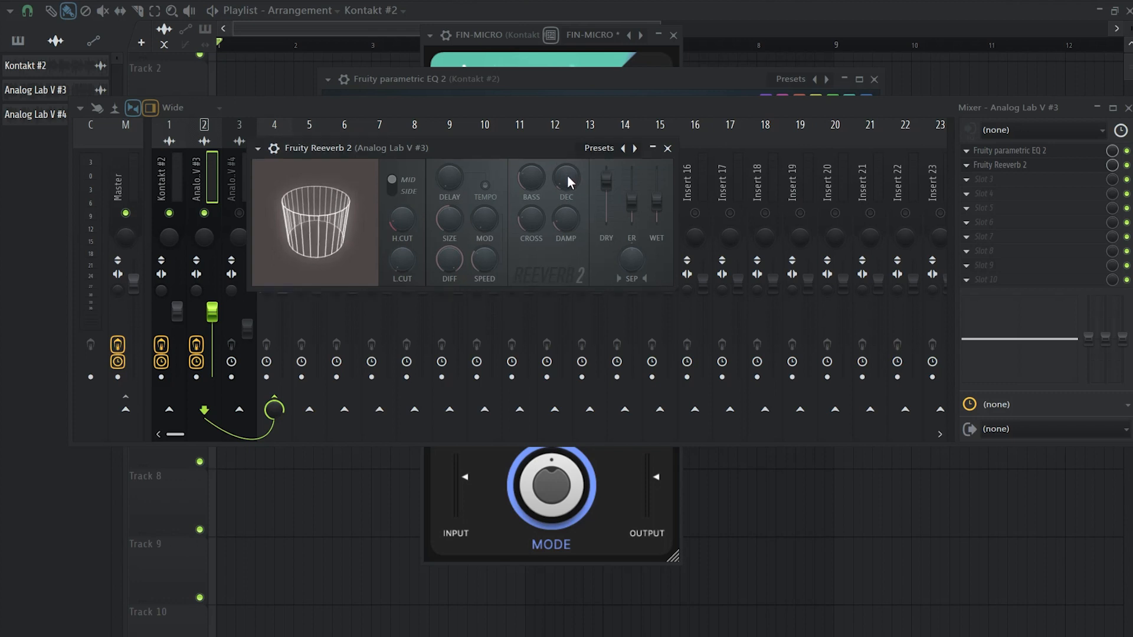
pyautogui.click(213, 10)
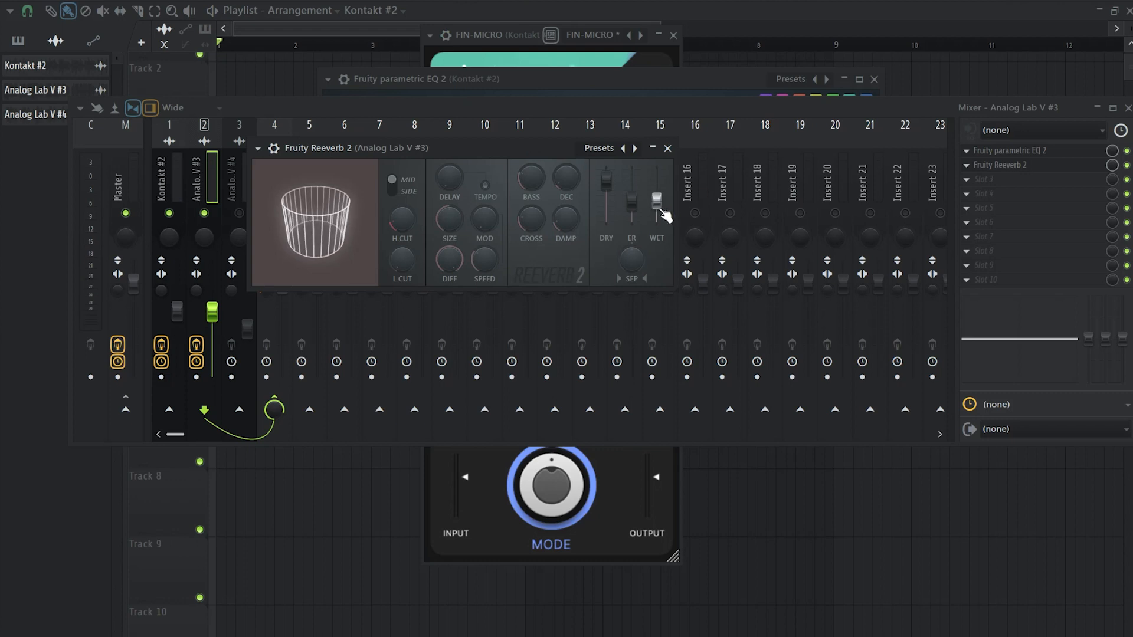
pyautogui.click(211, 10)
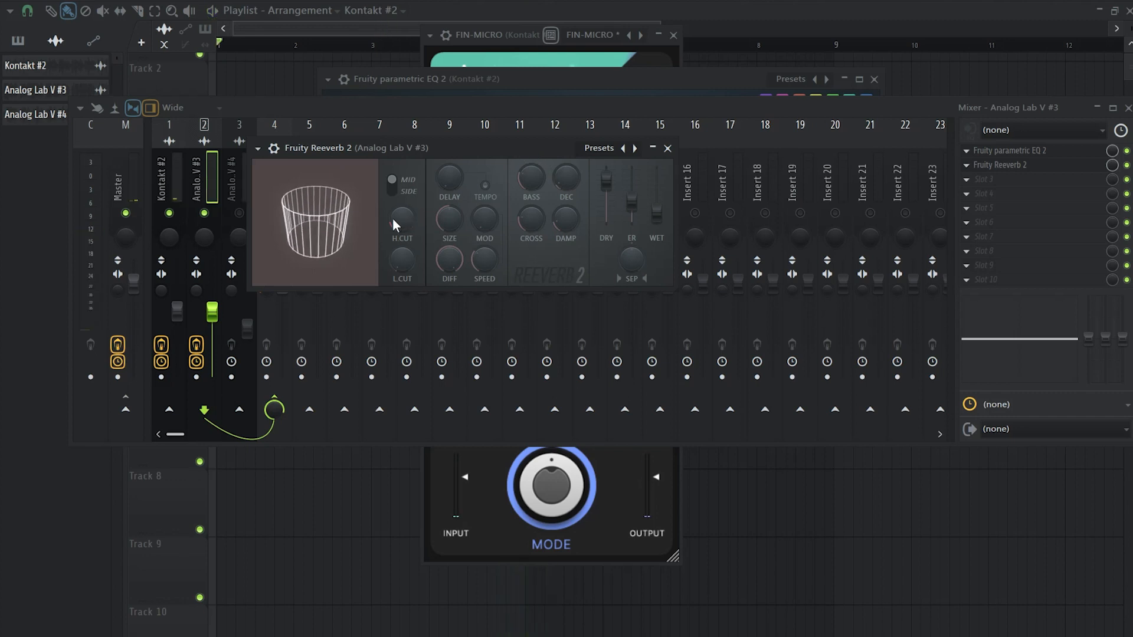
pyautogui.moveTo(410, 267)
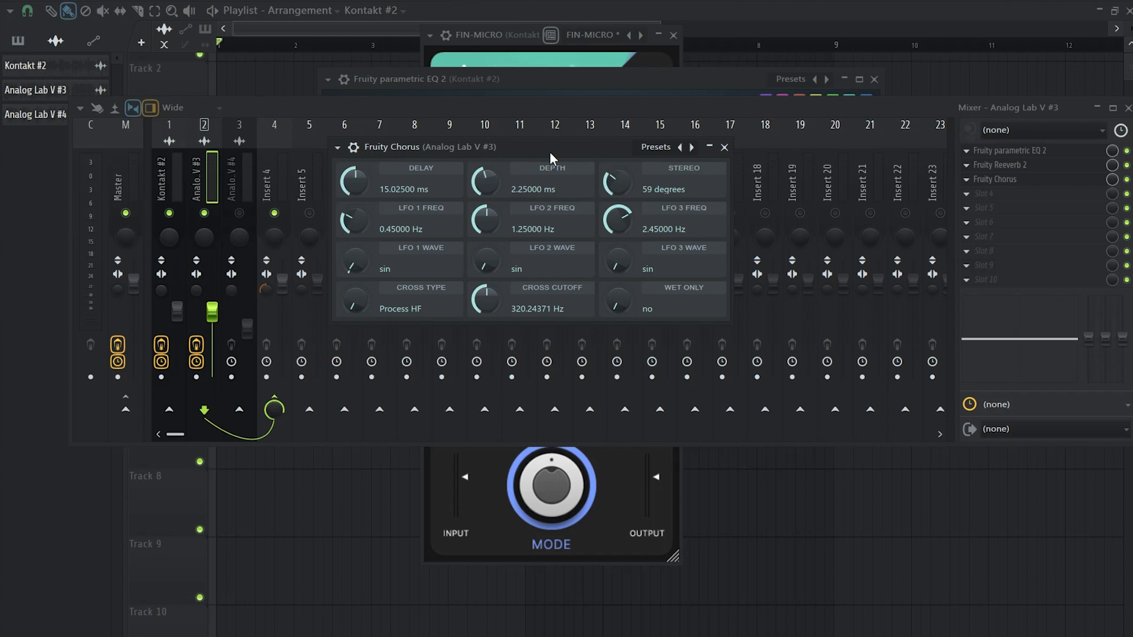
pyautogui.moveTo(548, 155)
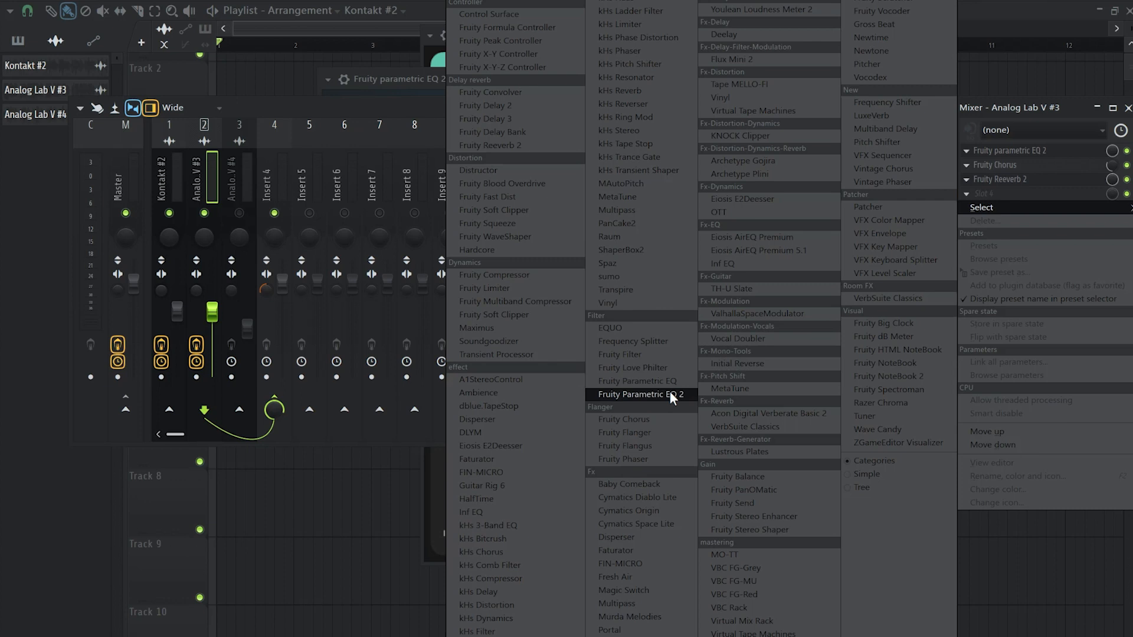
# Step: Add a second Parametric EQ 2 at the end of Analog Lab V #3 with a low cut
pyautogui.click(638, 394)
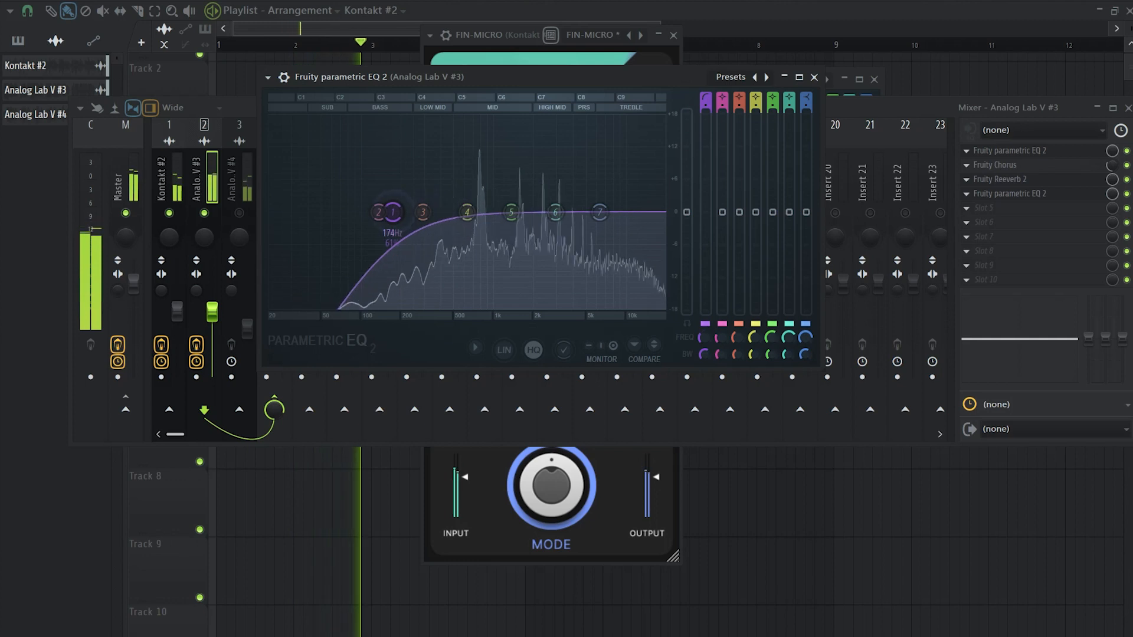
pyautogui.moveTo(394, 212); pyautogui.dragTo(399, 212)
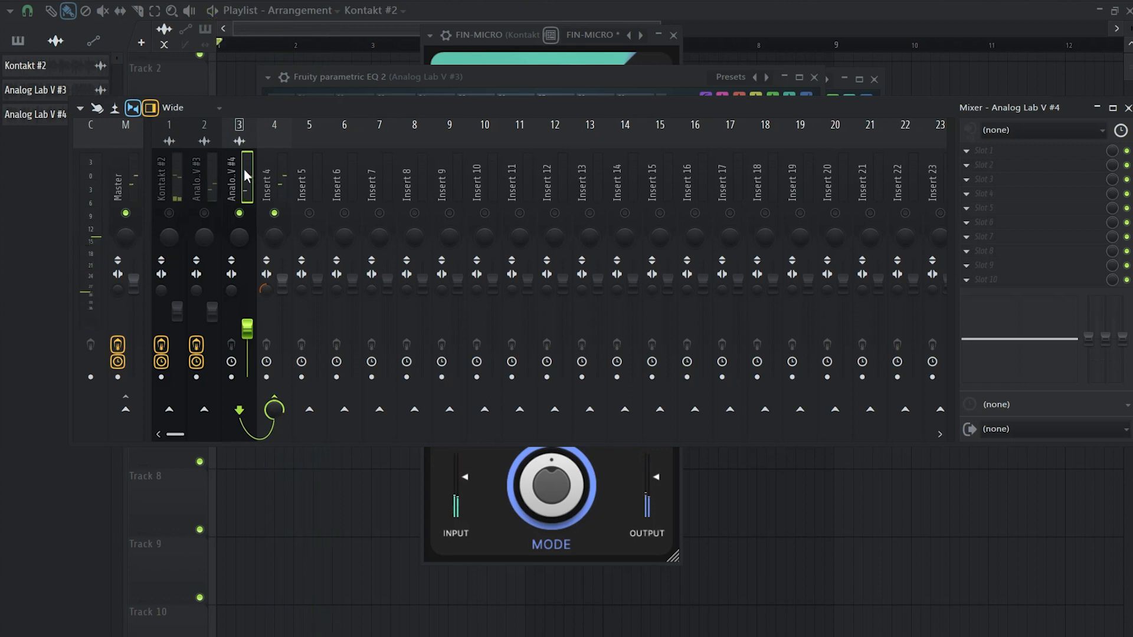
pyautogui.moveTo(107, 156)
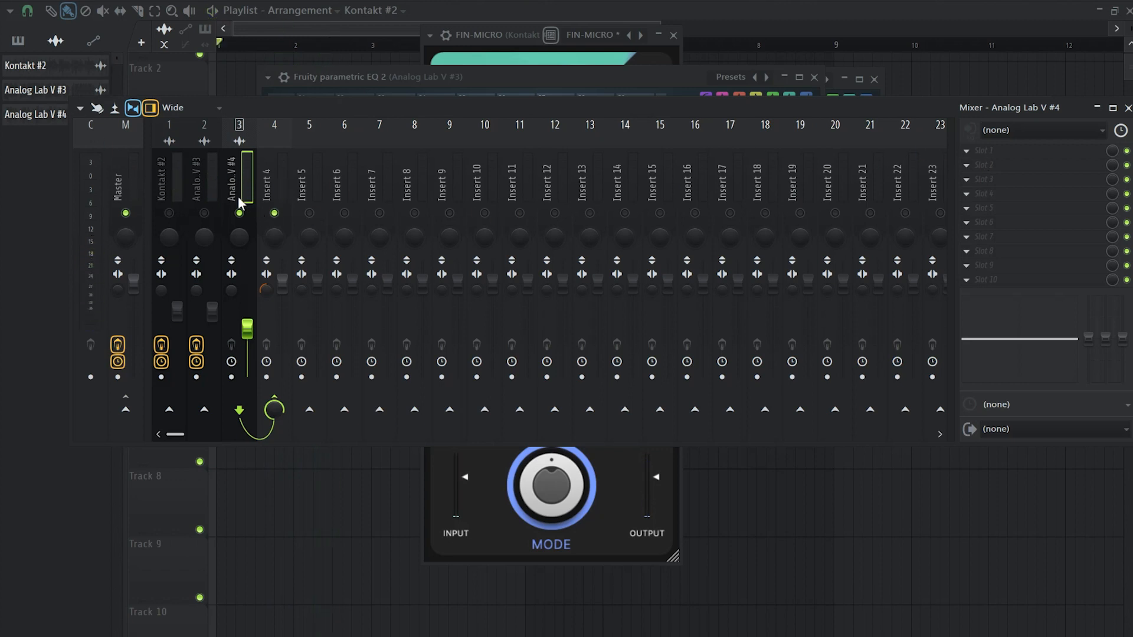
pyautogui.moveTo(991, 158)
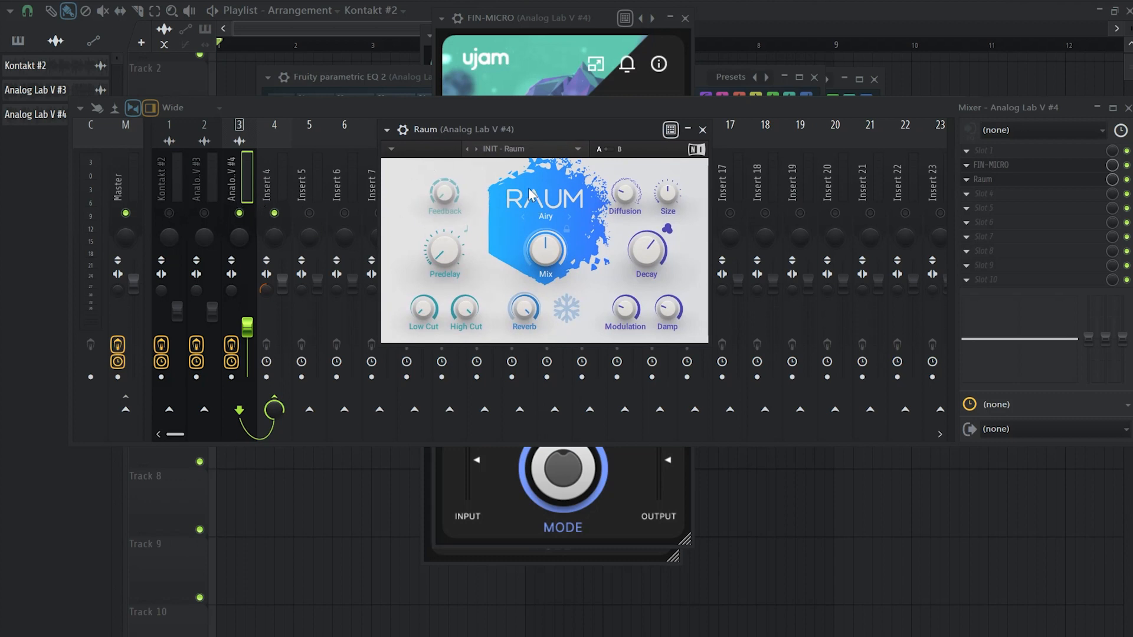
pyautogui.moveTo(244, 219)
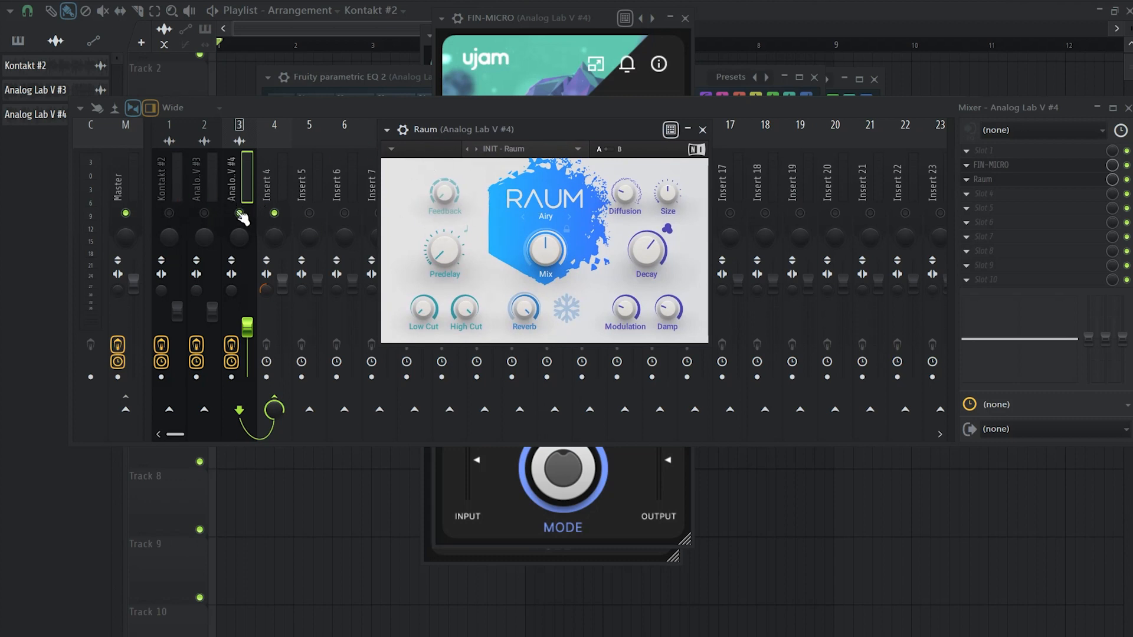
pyautogui.moveTo(262, 196)
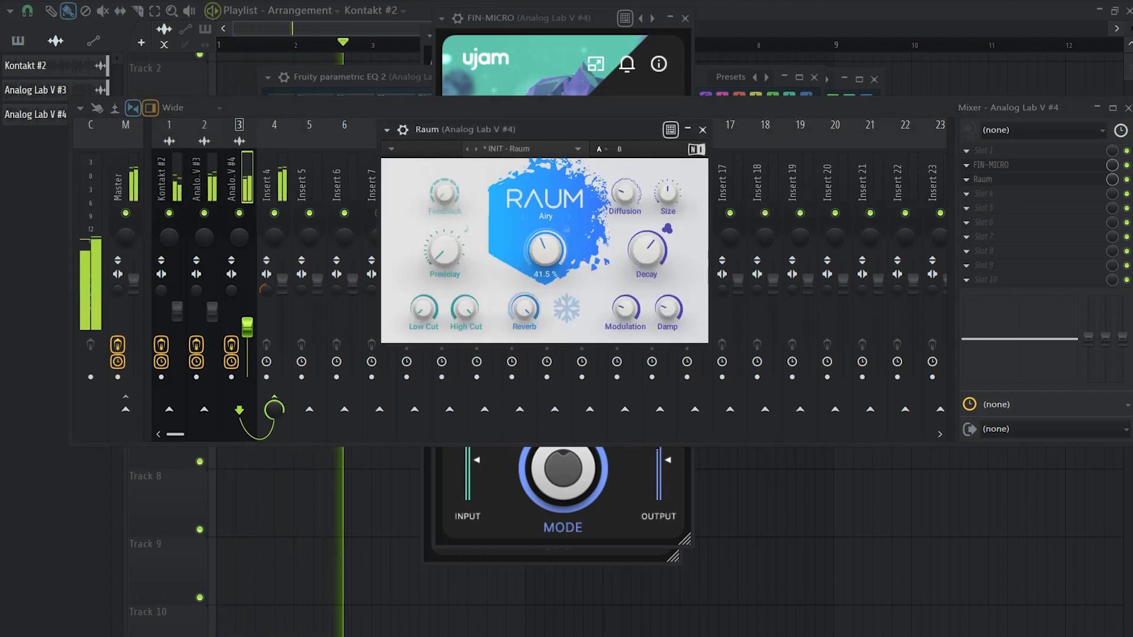
# Step: Lower Analog Lab V #4's Raum mix to 31.5% and close the Mixer
pyautogui.moveTo(546, 249); pyautogui.dragTo(547, 271)
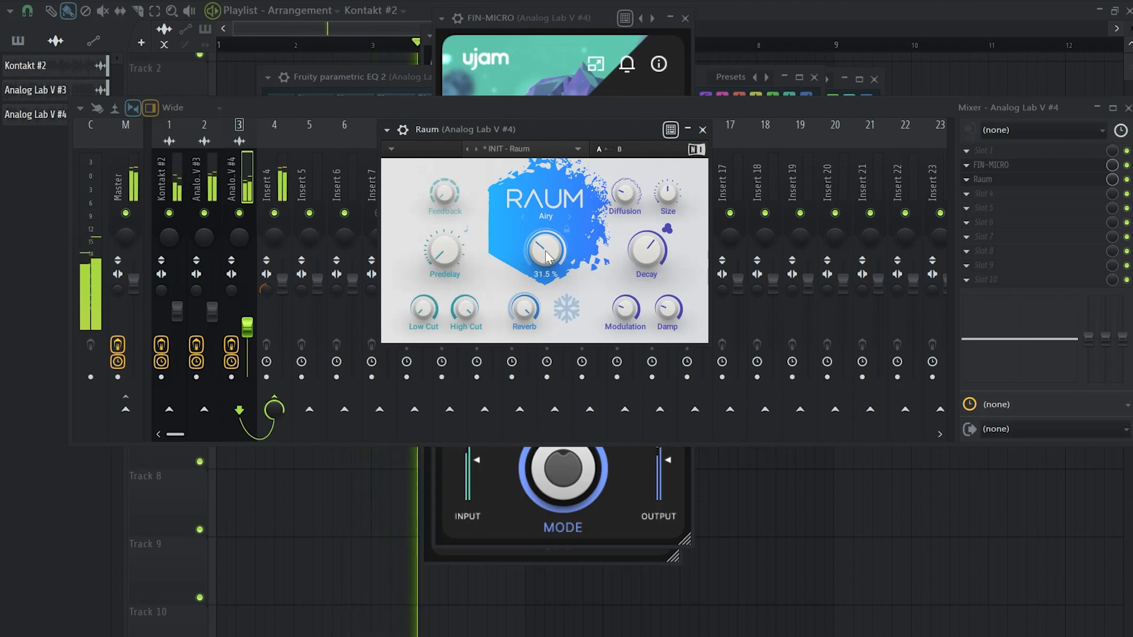
pyautogui.click(702, 130)
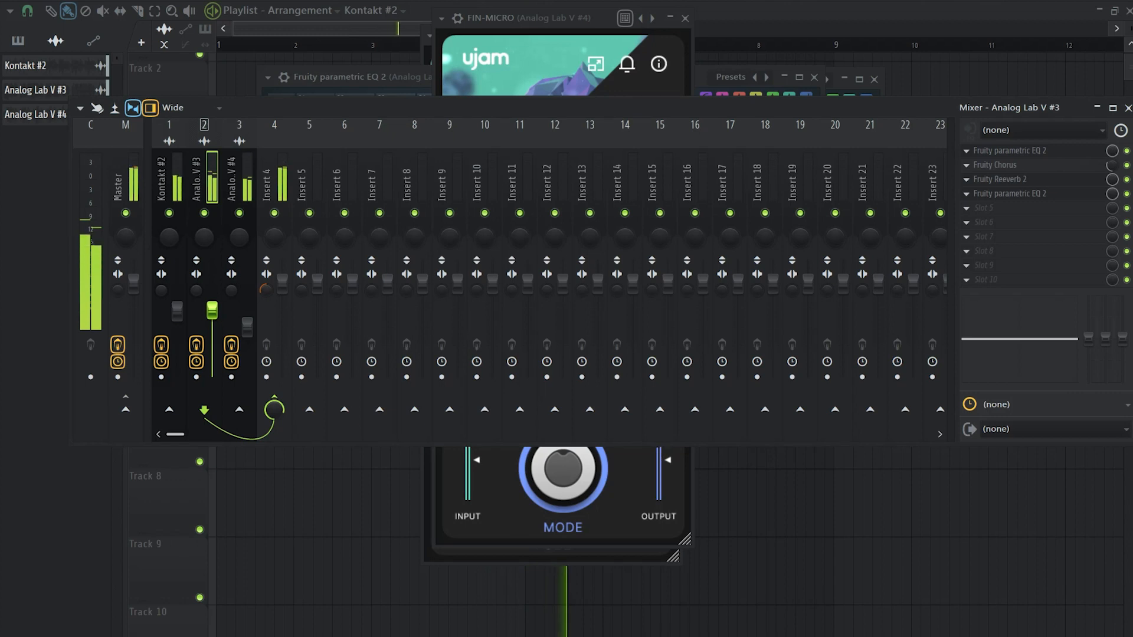
pyautogui.click(238, 181)
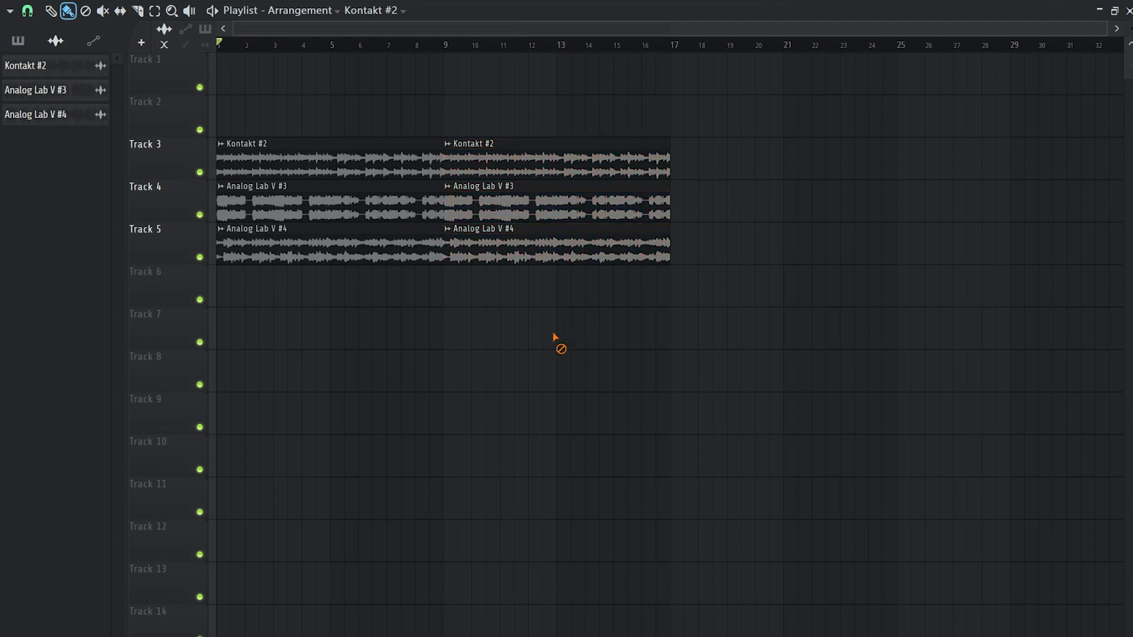
# Step: Reopen the Mixer and lower HalfTime's mix to 90% and smoothing to 182ms on Insert 4
pyautogui.press('F9')
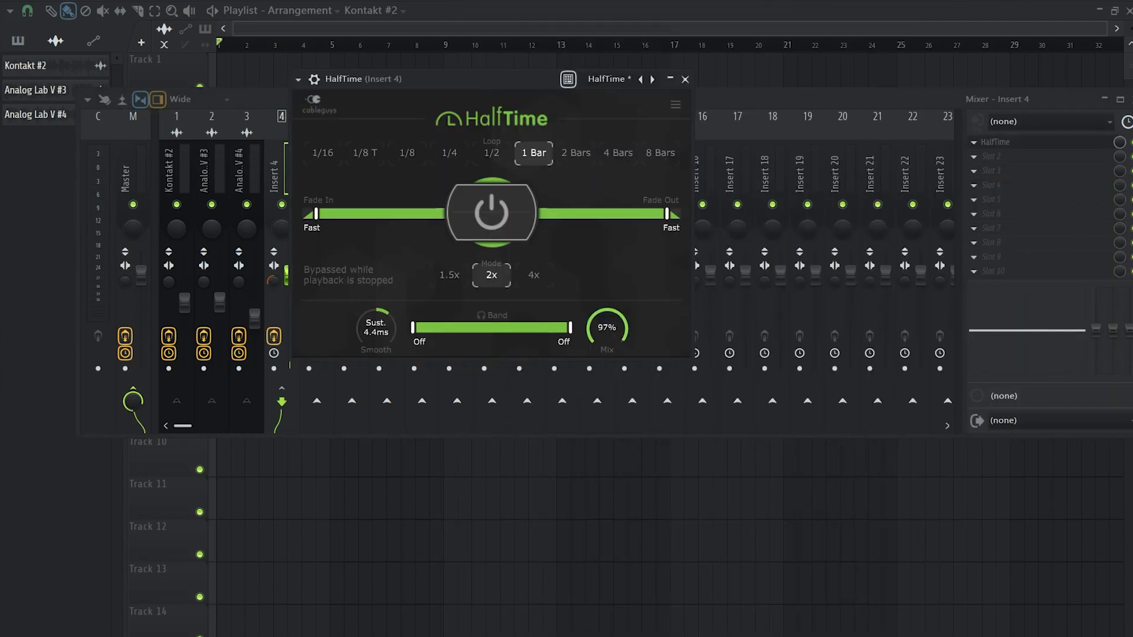
pyautogui.moveTo(607, 327); pyautogui.dragTo(607, 347)
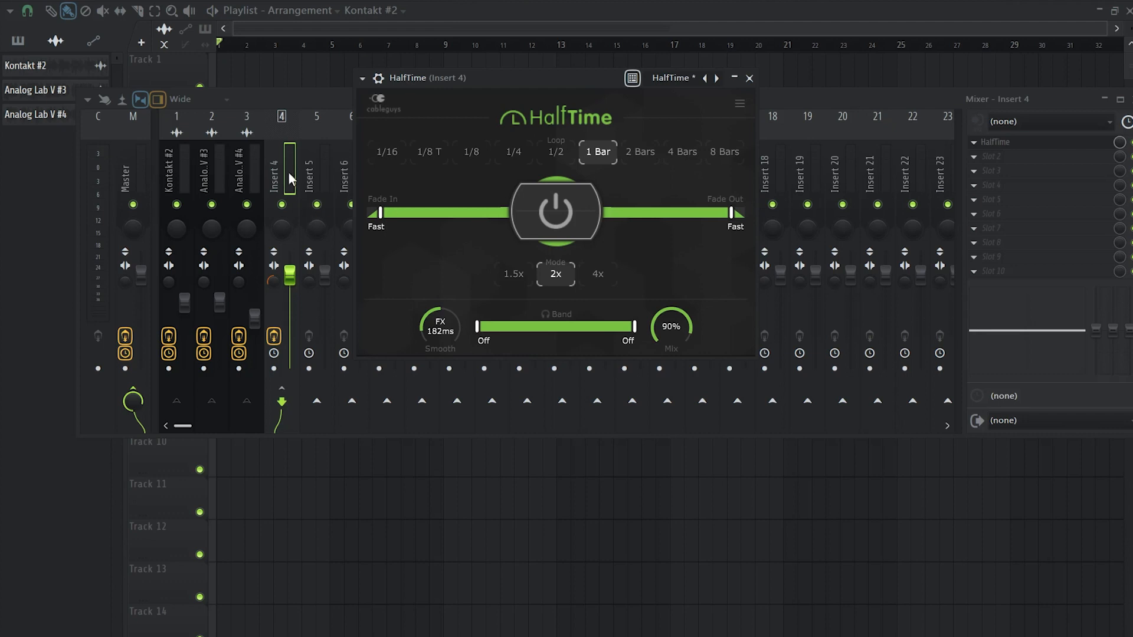
pyautogui.moveTo(242, 180)
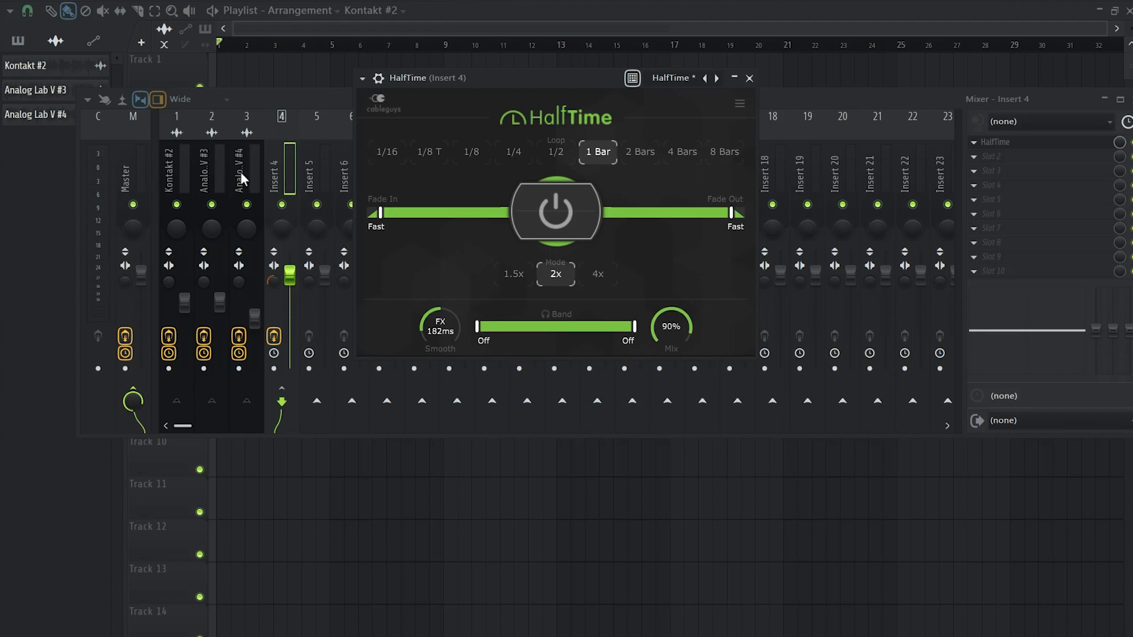
pyautogui.click(750, 78)
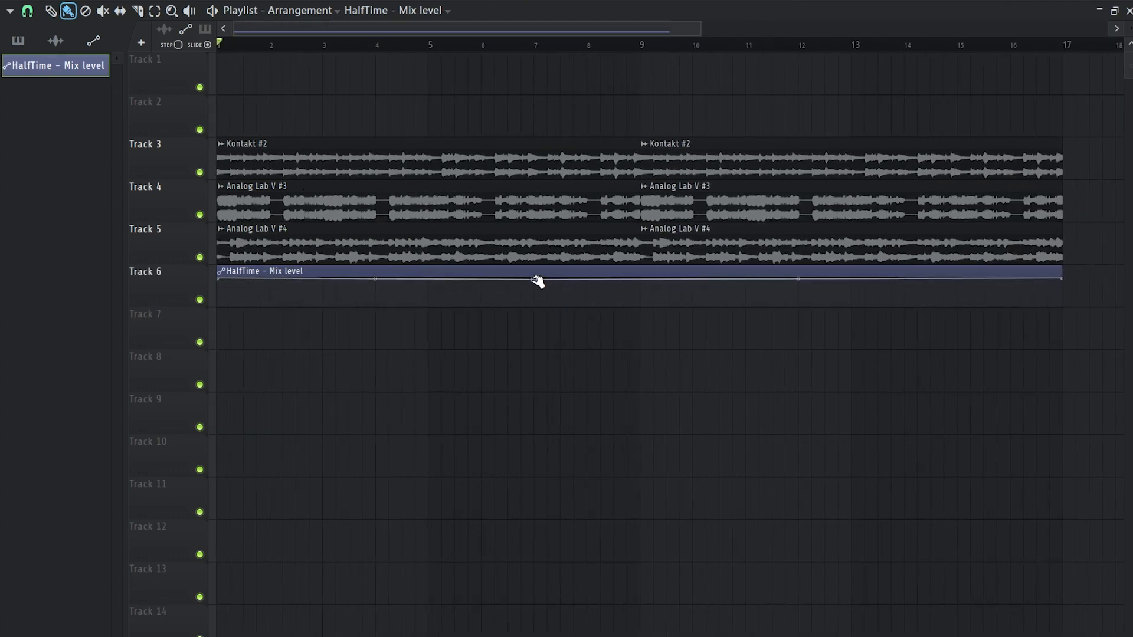
# Step: Shape the Track 6 HalfTime Mix automation curve down to its minimum around bar 9
pyautogui.moveTo(538, 280); pyautogui.dragTo(643, 304)
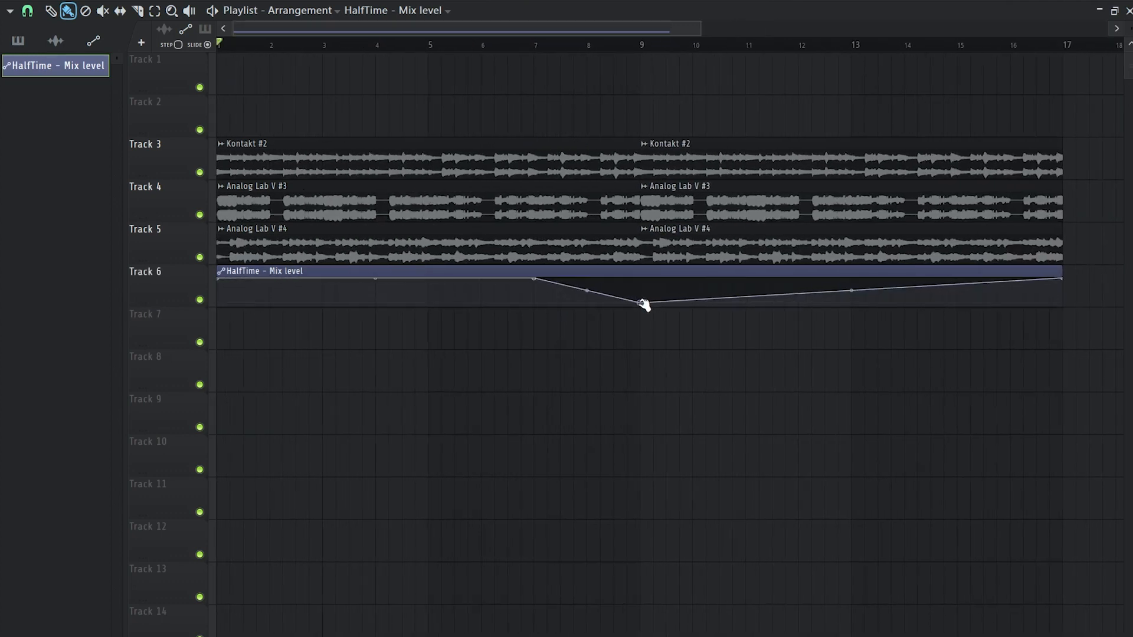
pyautogui.moveTo(643, 303); pyautogui.dragTo(643, 307)
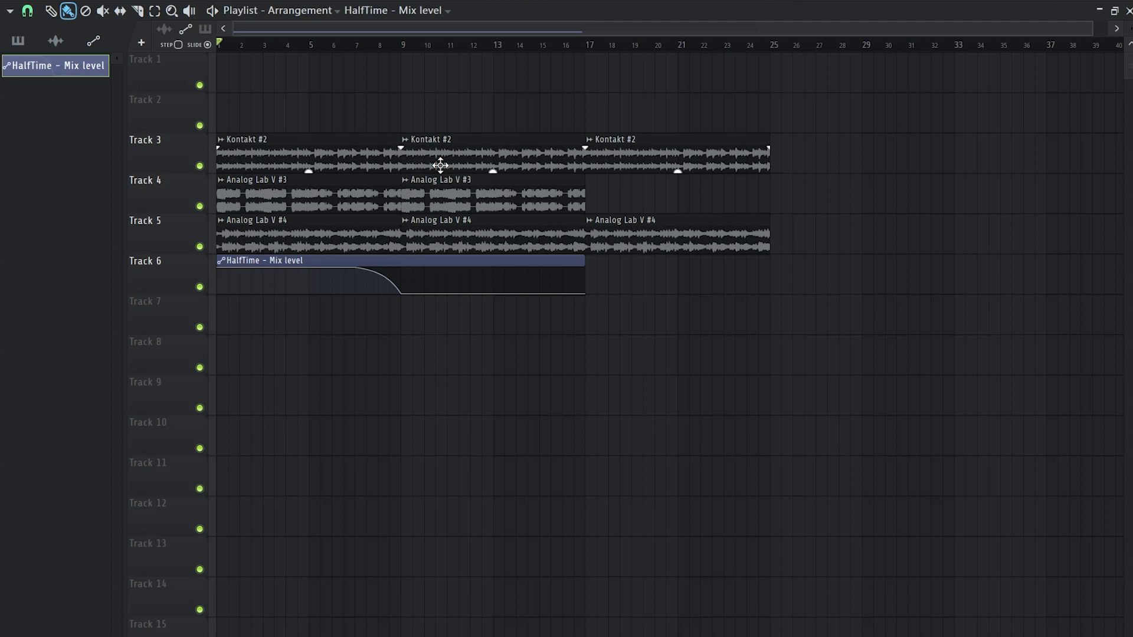
pyautogui.moveTo(829, 6)
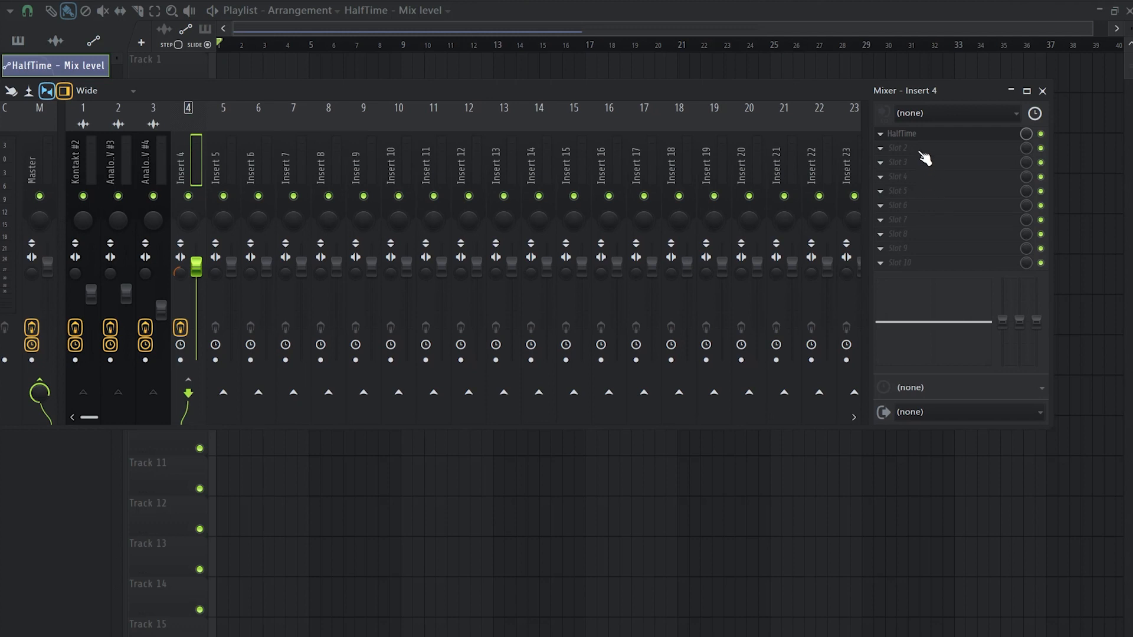
pyautogui.moveTo(918, 270)
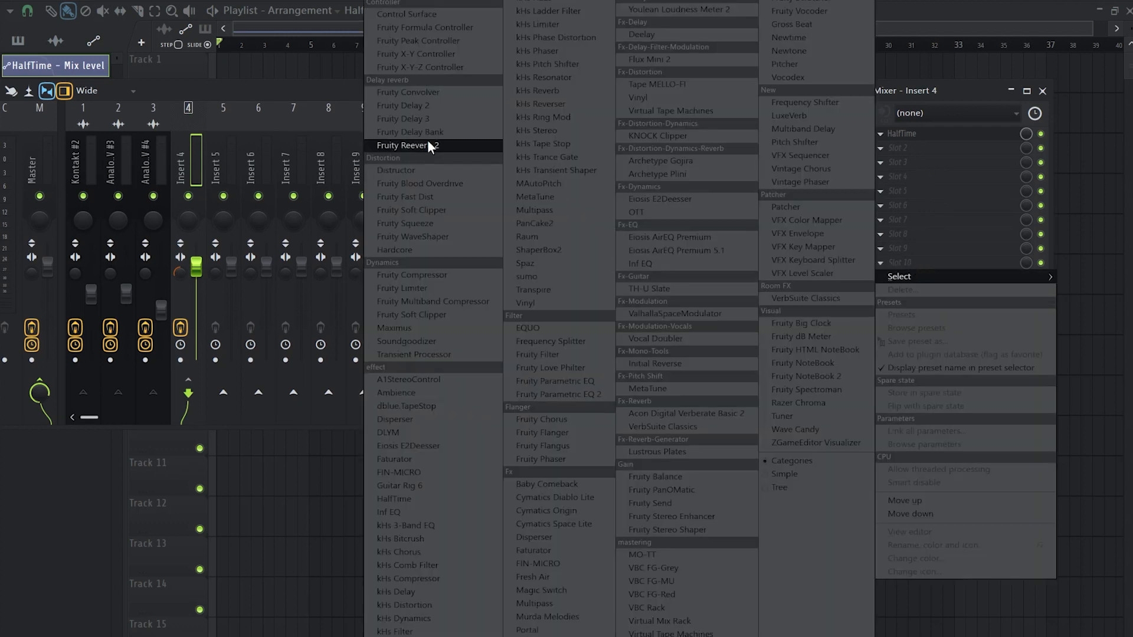
# Step: Load Fruity Parametric EQ 2 into Insert 4's slot 10 after HalfTime, with a low cut
pyautogui.click(558, 394)
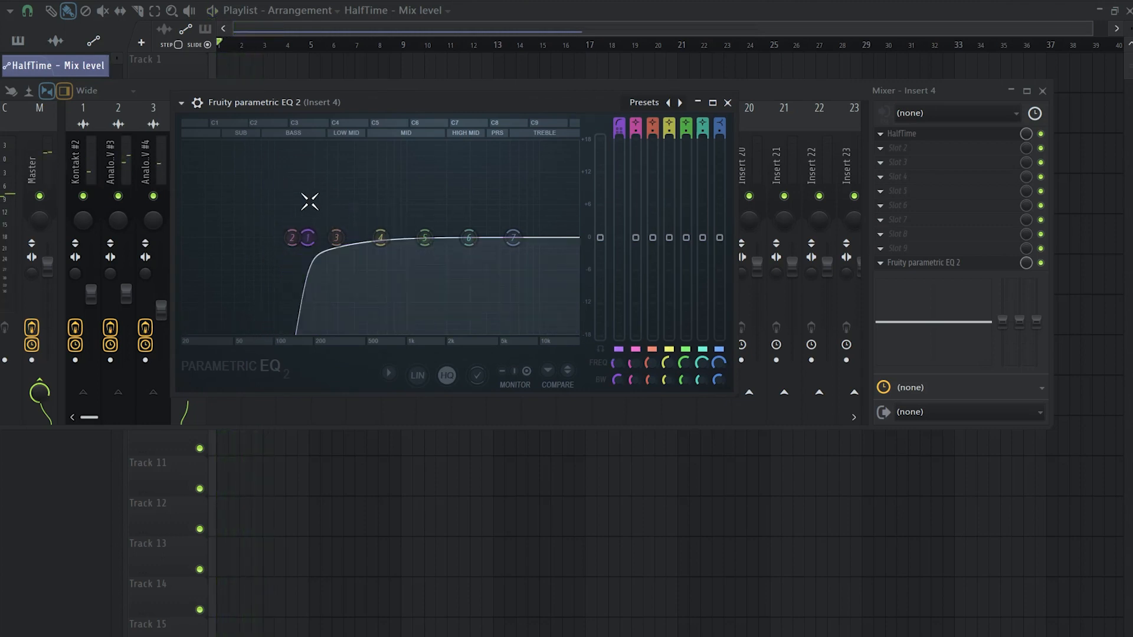
pyautogui.moveTo(225, 128)
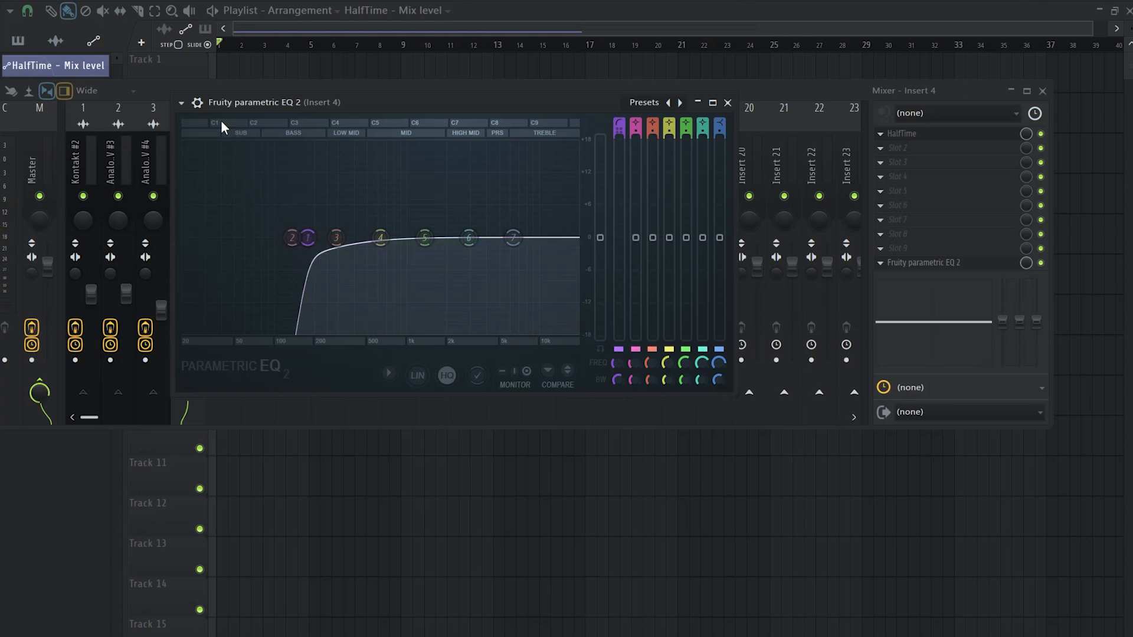
pyautogui.click(727, 102)
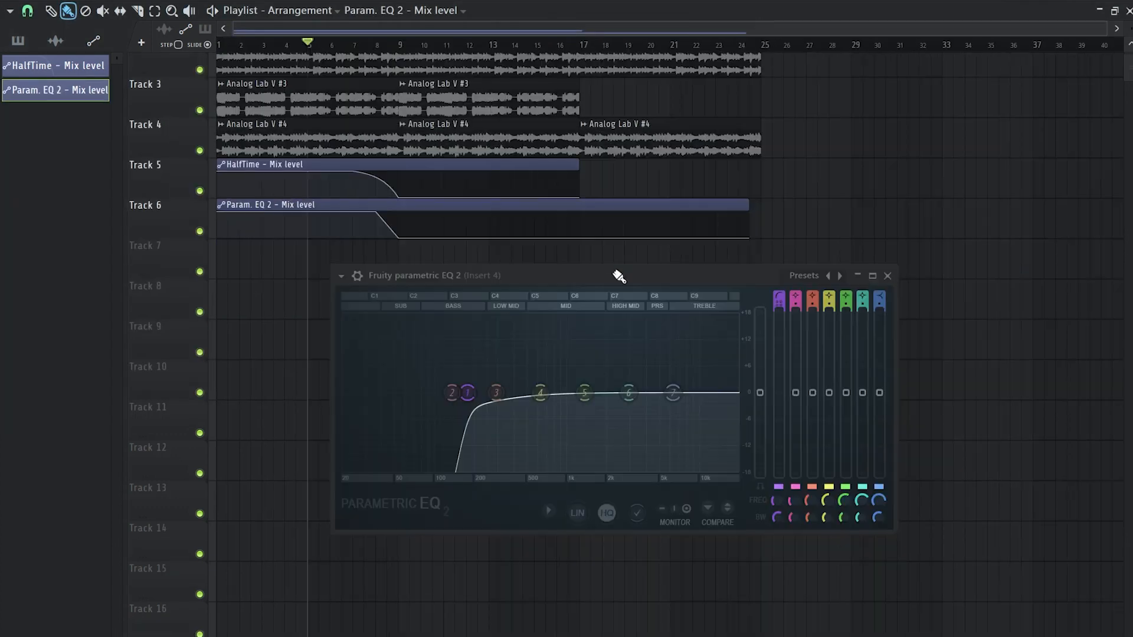
# Step: Move the EQ window aside, close the Mixer, and start song playback
pyautogui.moveTo(618, 276); pyautogui.dragTo(612, 245)
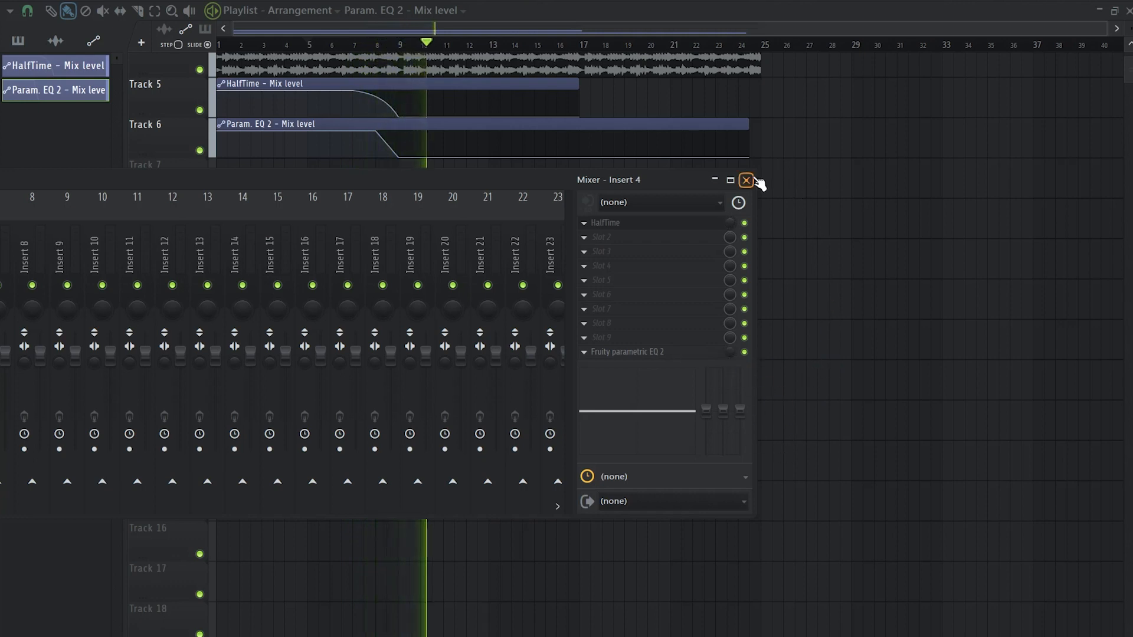
pyautogui.click(747, 180)
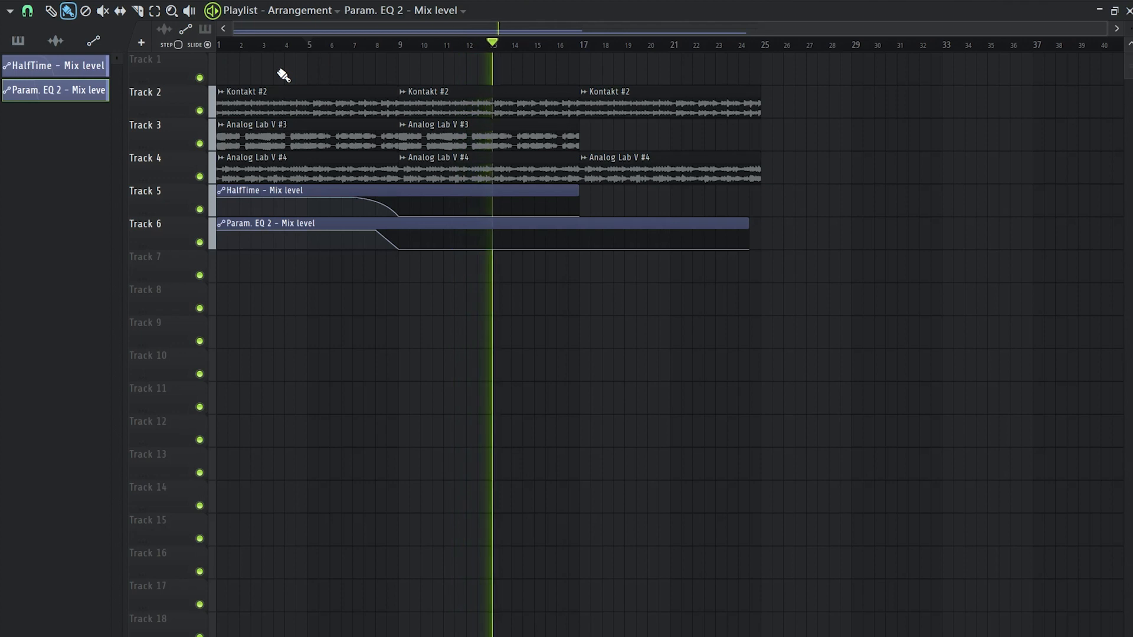
pyautogui.click(513, 44)
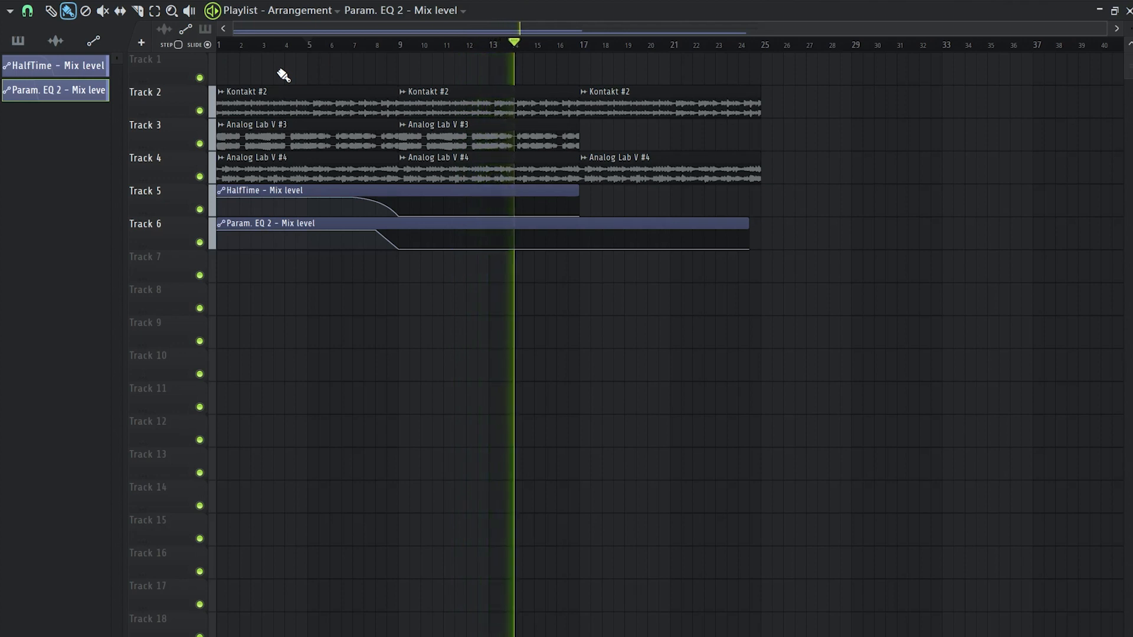